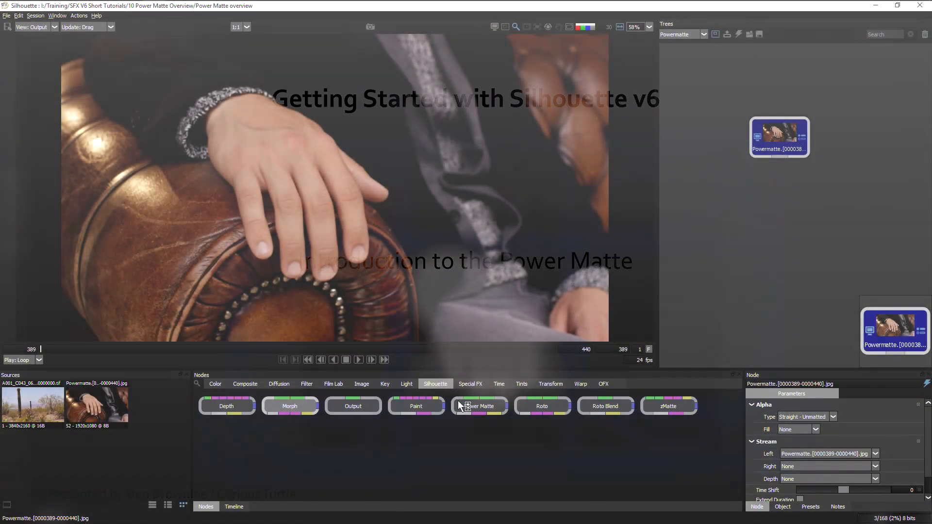
Add a Power Matte node from the Silhouette category under the Powermatte source.
{"action": "left_click", "coordinate": [479, 406]}
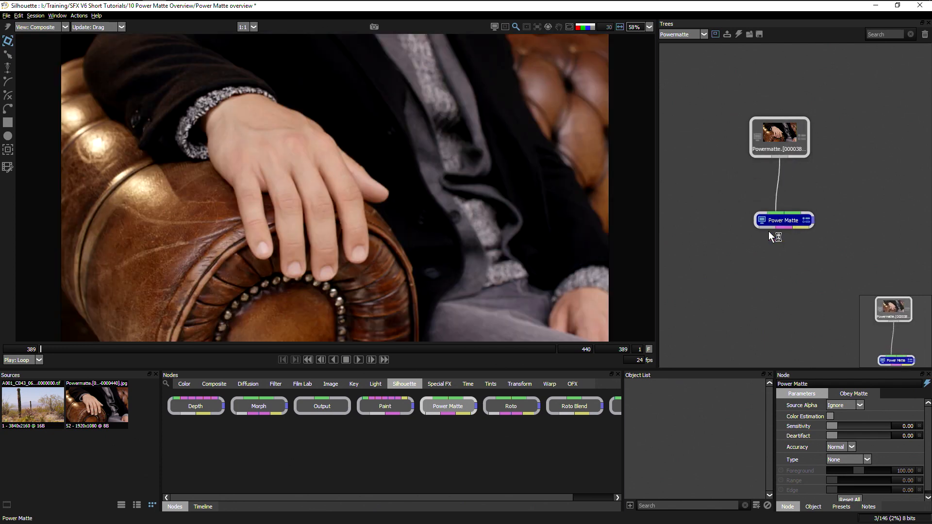
{"action": "left_click", "coordinate": [346, 359]}
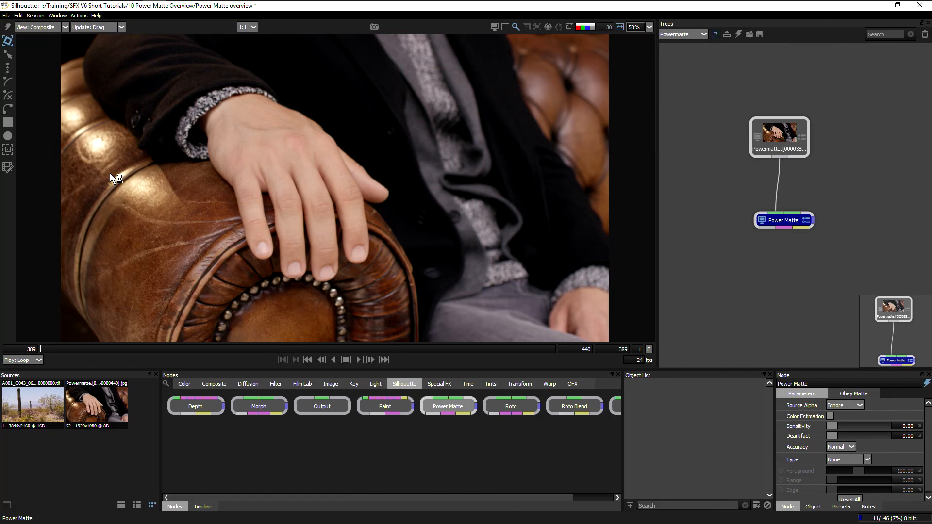
{"action": "mouse_move", "coordinate": [175, 183]}
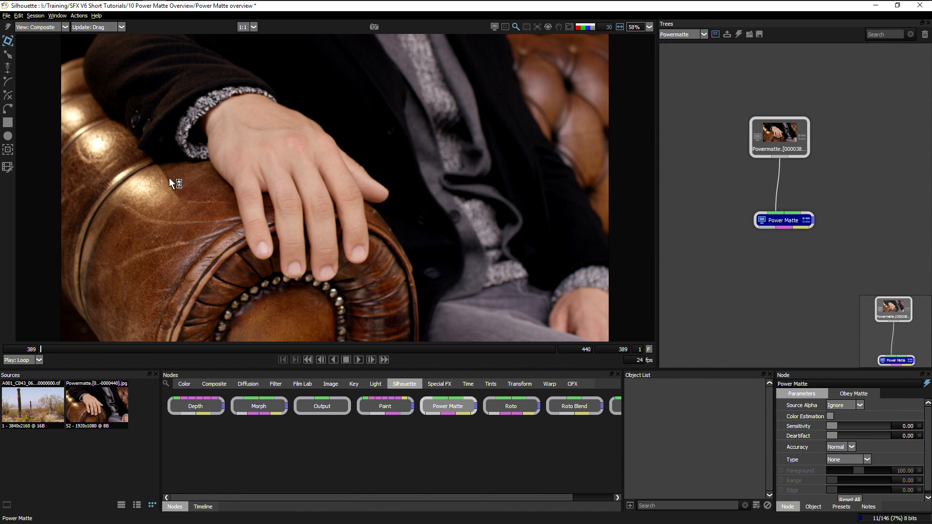
{"action": "mouse_move", "coordinate": [11, 98]}
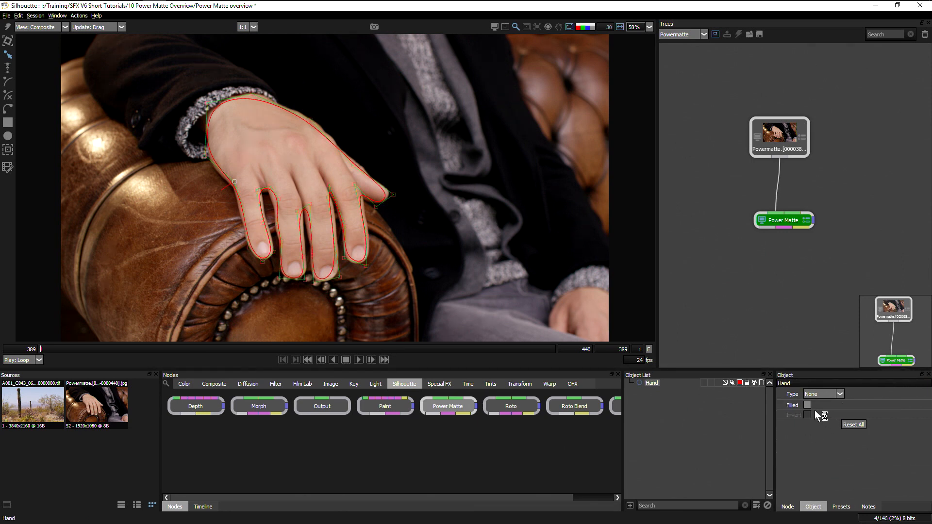
Set the Hand shape's type to Foreground and make it Filled.
{"action": "left_click", "coordinate": [823, 394]}
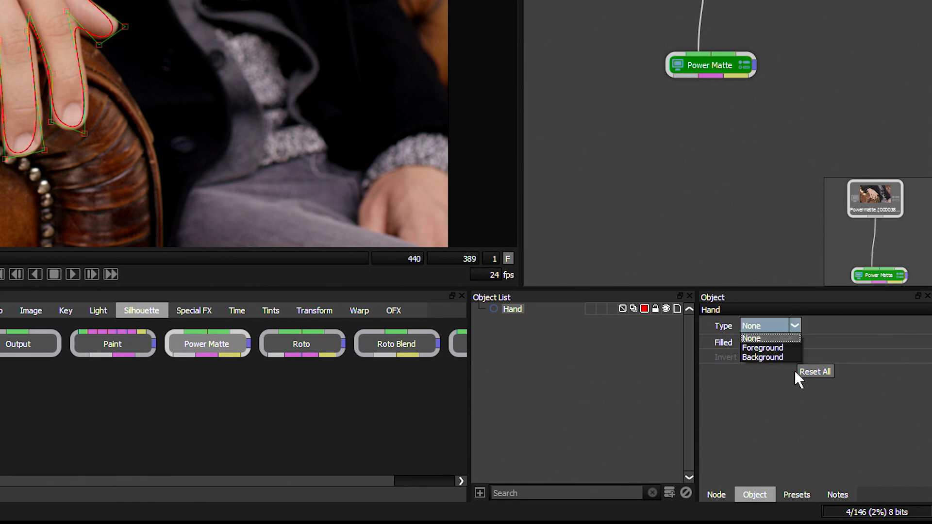
{"action": "mouse_move", "coordinate": [789, 349]}
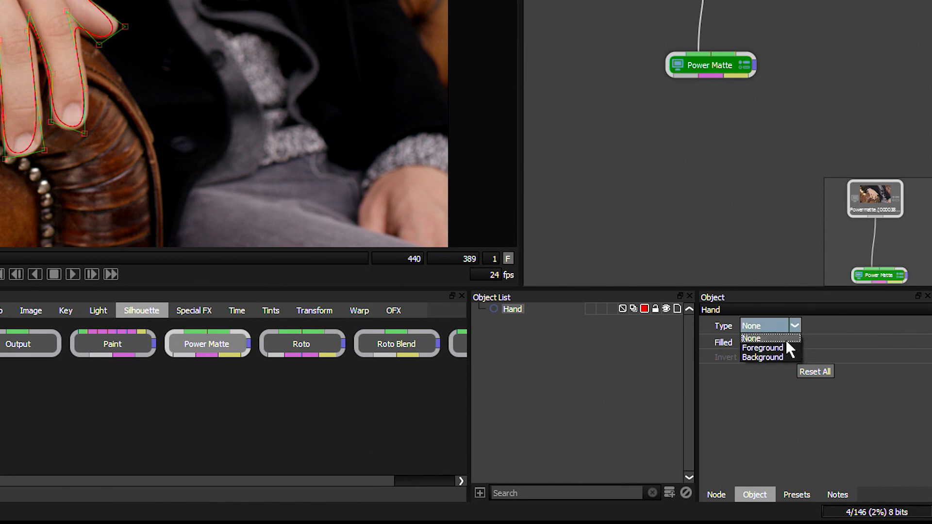
{"action": "mouse_move", "coordinate": [787, 354]}
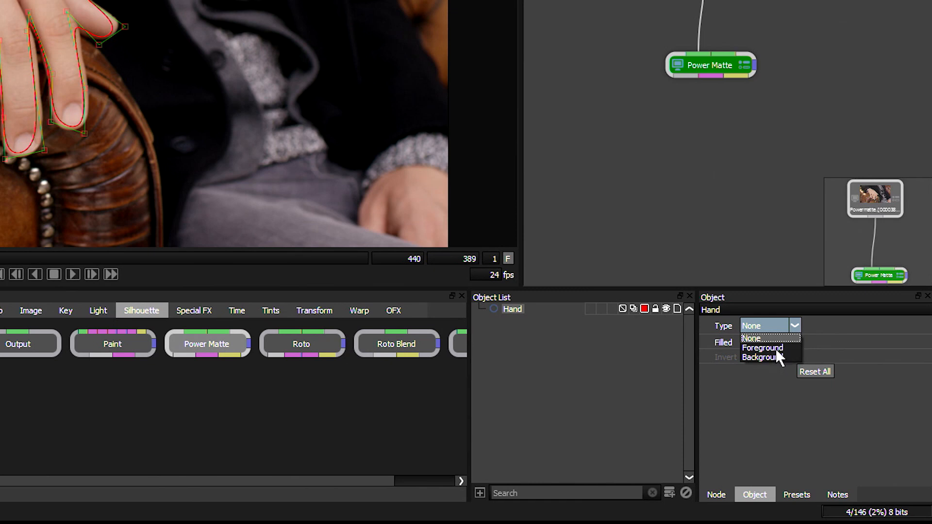
{"action": "left_click", "coordinate": [762, 348]}
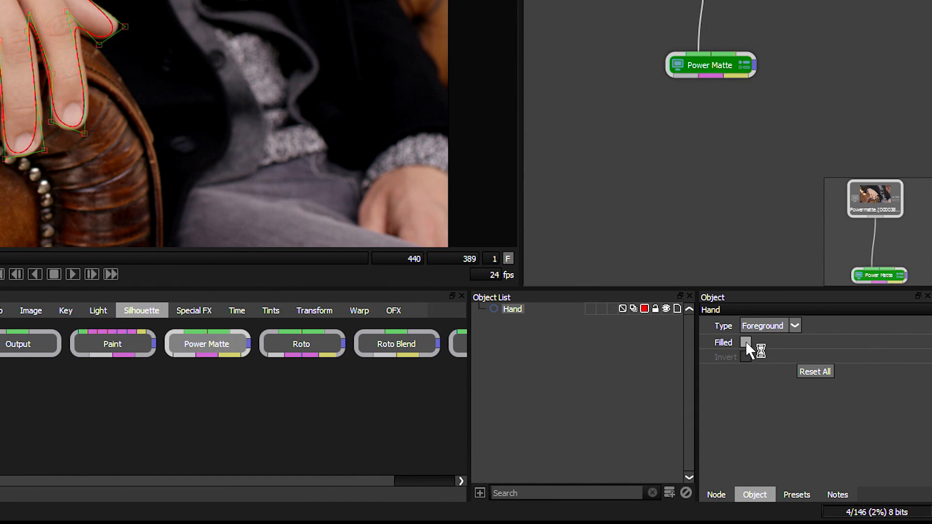
{"action": "left_click", "coordinate": [745, 341]}
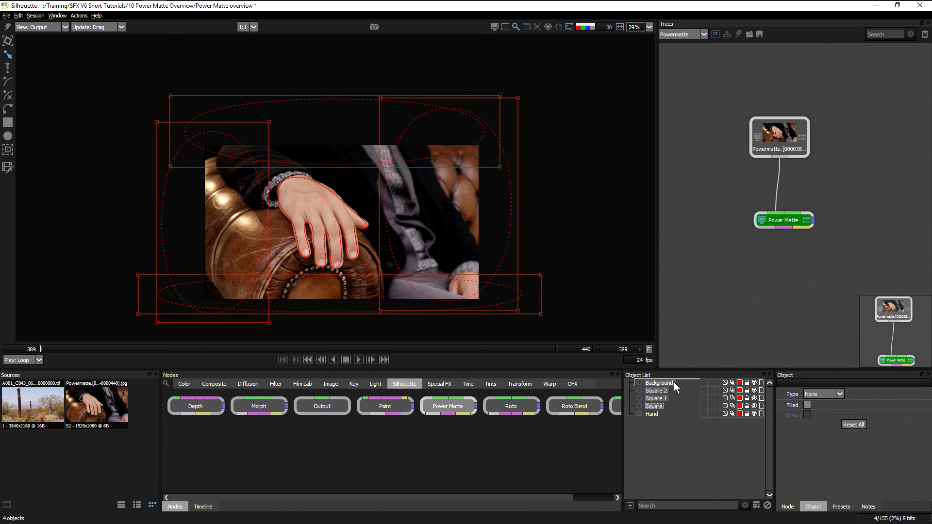
{"action": "mouse_move", "coordinate": [670, 404]}
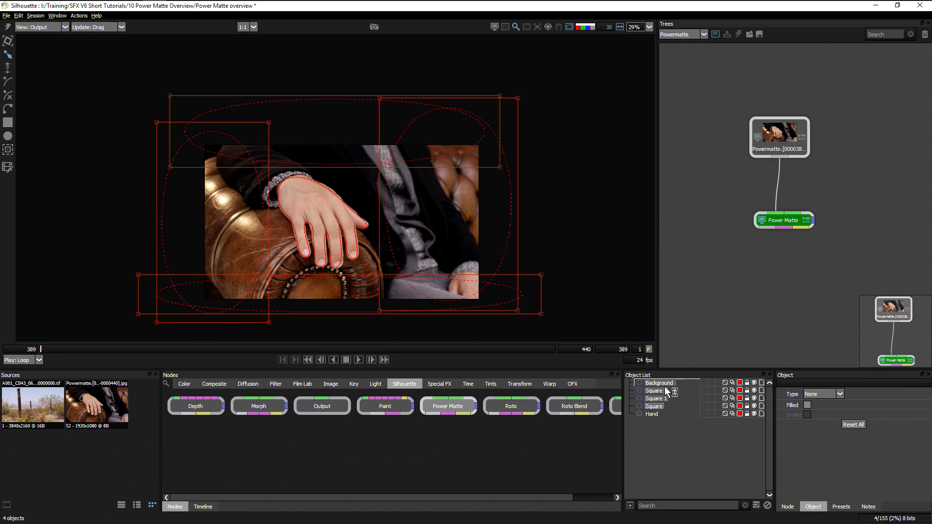
Select the four outer square shapes together in the Object List.
{"action": "left_click", "coordinate": [659, 382]}
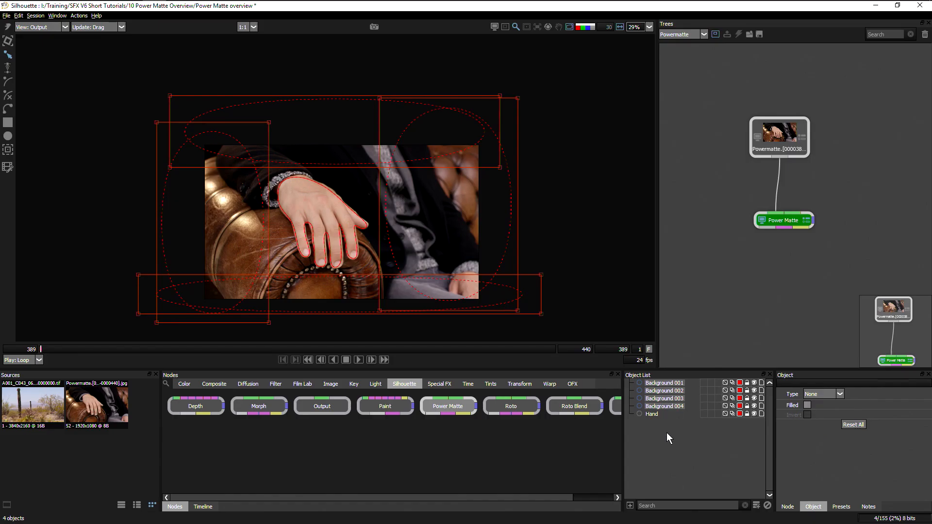
{"action": "mouse_move", "coordinate": [683, 436]}
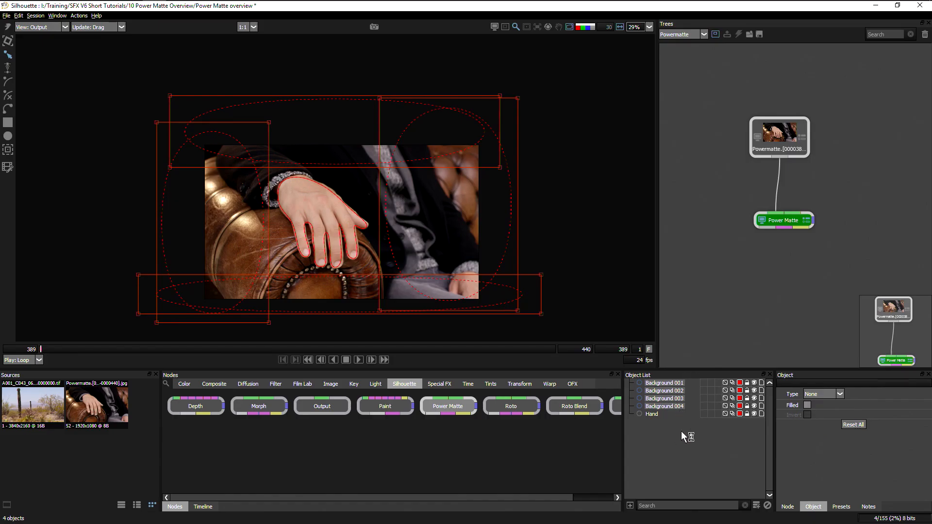
{"action": "mouse_move", "coordinate": [688, 380]}
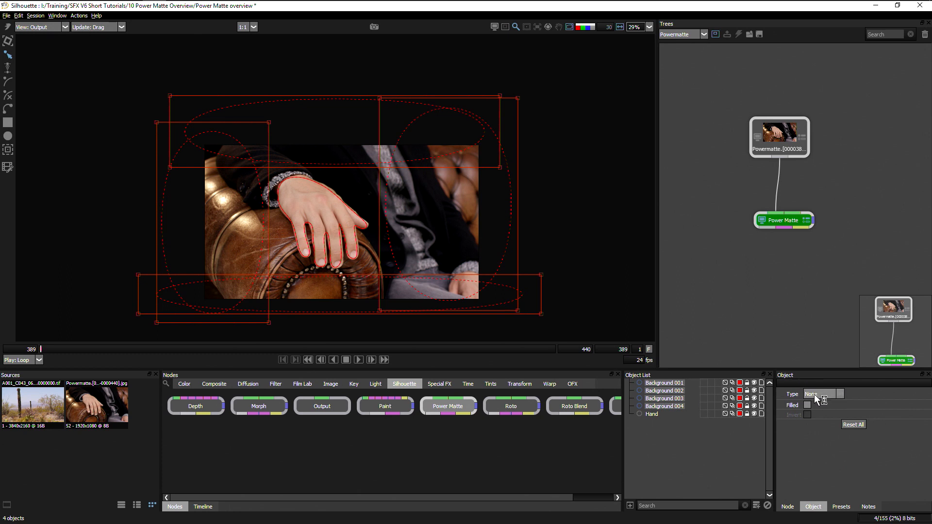
Set the outer shapes to Background type and colour them blue.
{"action": "left_click", "coordinate": [839, 394]}
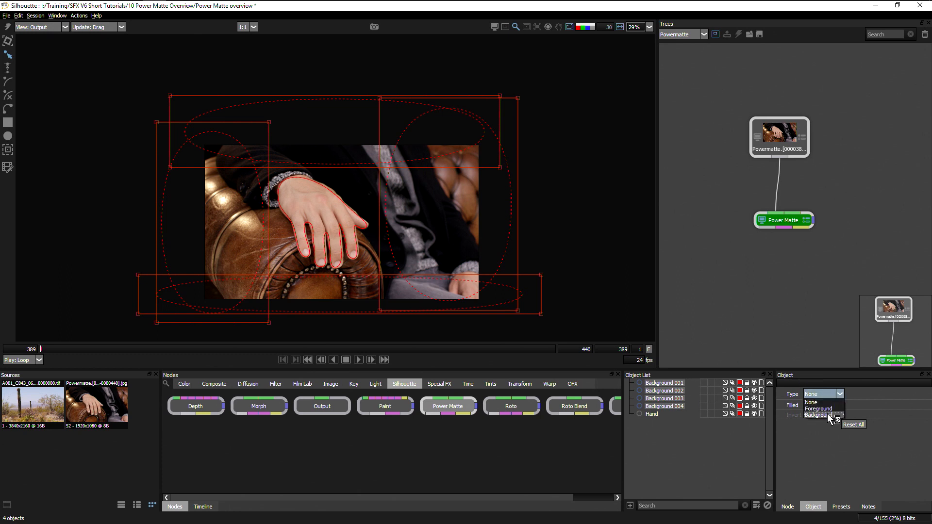
{"action": "left_click", "coordinate": [817, 415]}
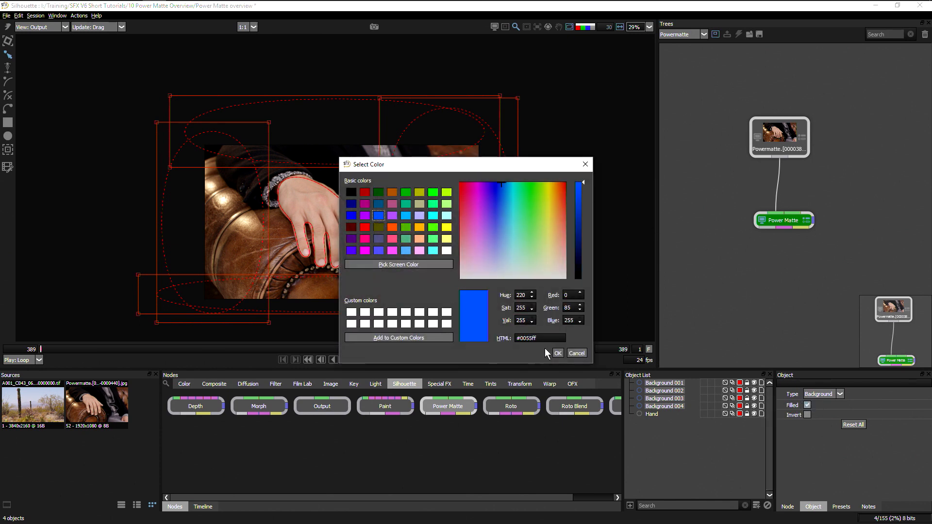
{"action": "left_click", "coordinate": [556, 353]}
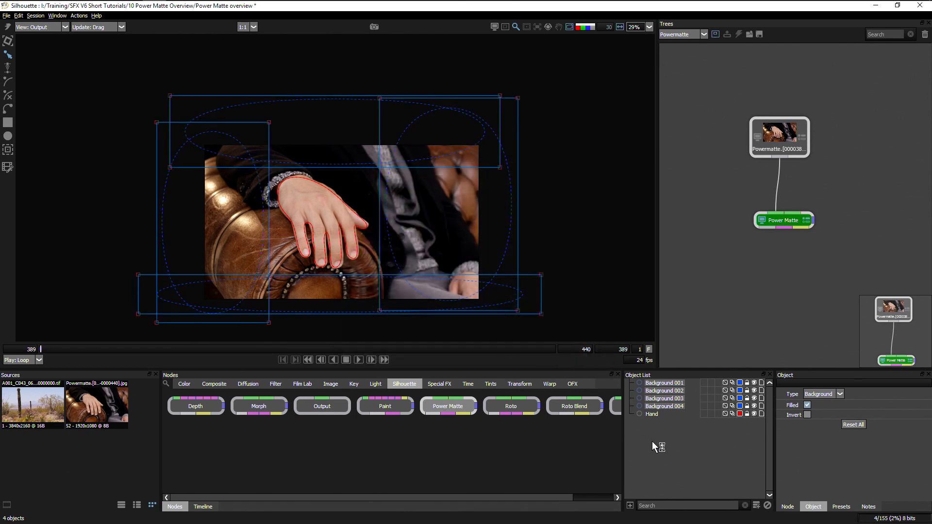
{"action": "mouse_move", "coordinate": [676, 449]}
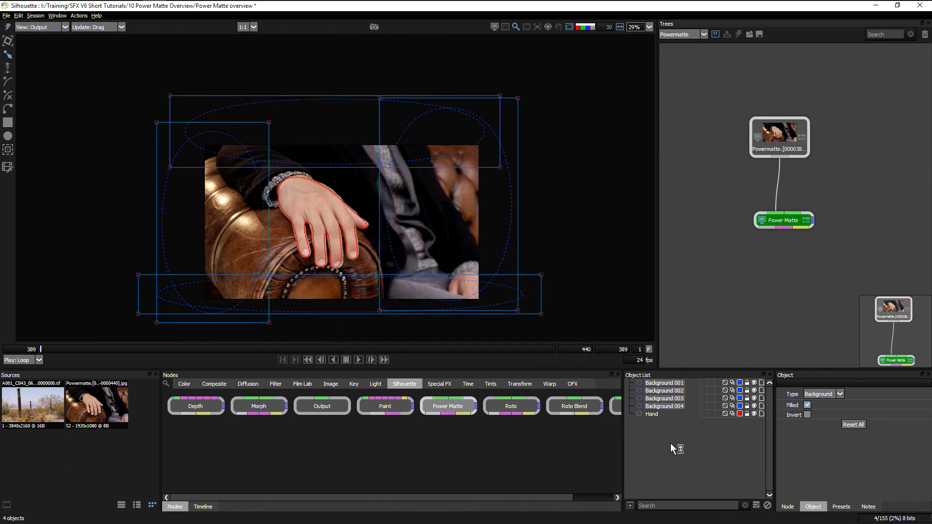
{"action": "left_click", "coordinate": [786, 506]}
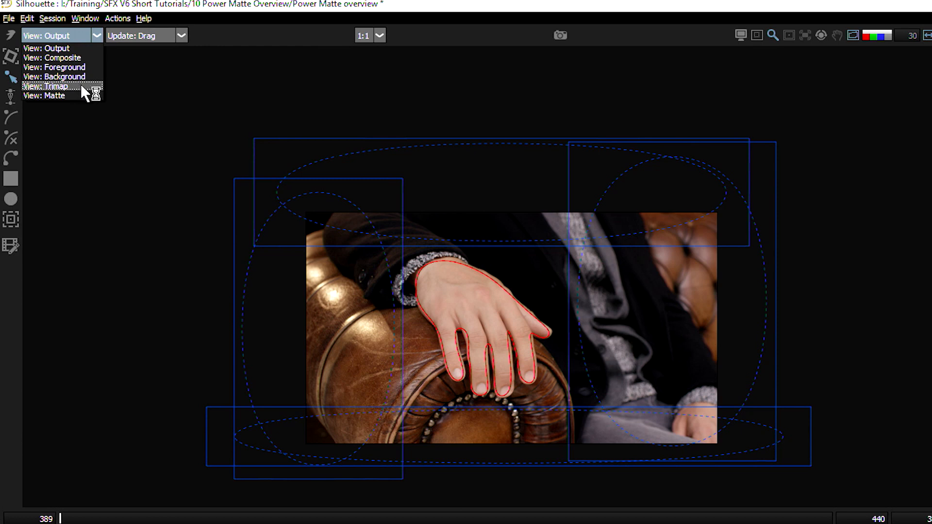
Switch the viewer's View mode to Trimap.
{"action": "left_click", "coordinate": [50, 86]}
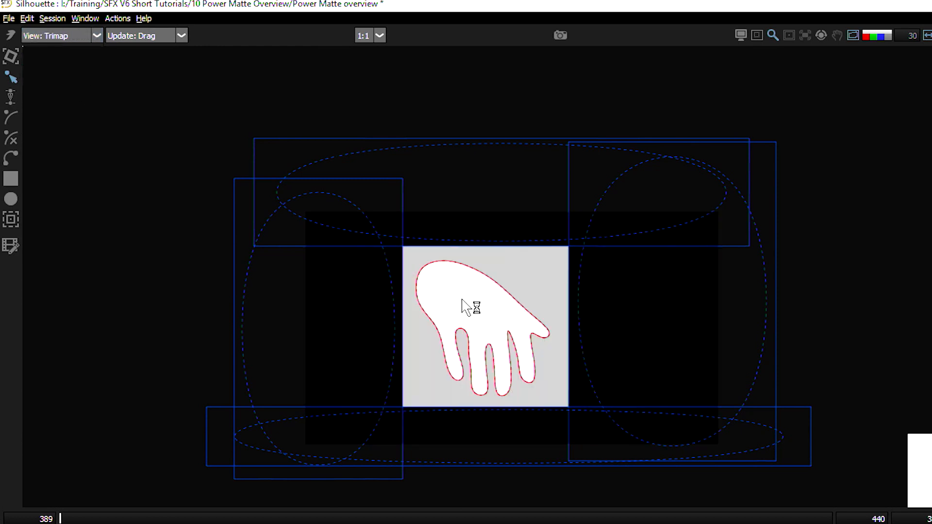
{"action": "mouse_move", "coordinate": [514, 323]}
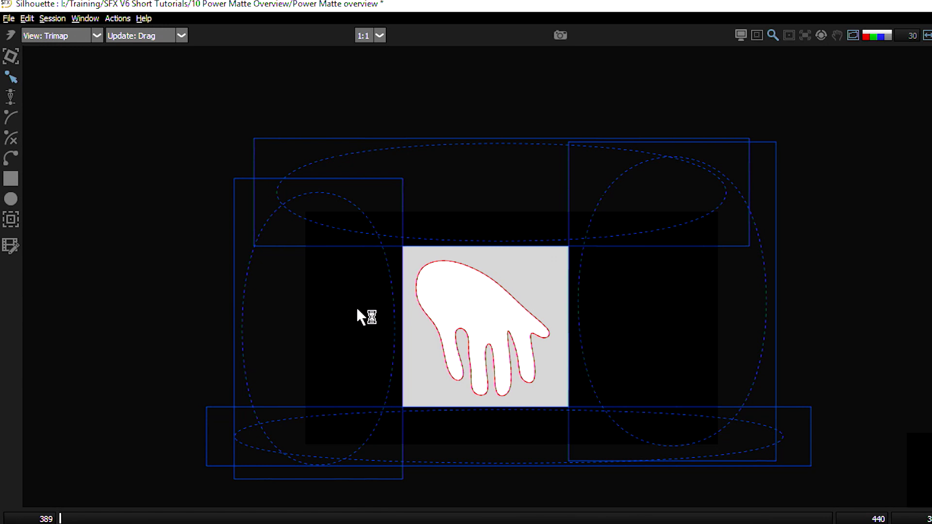
{"action": "mouse_move", "coordinate": [362, 434]}
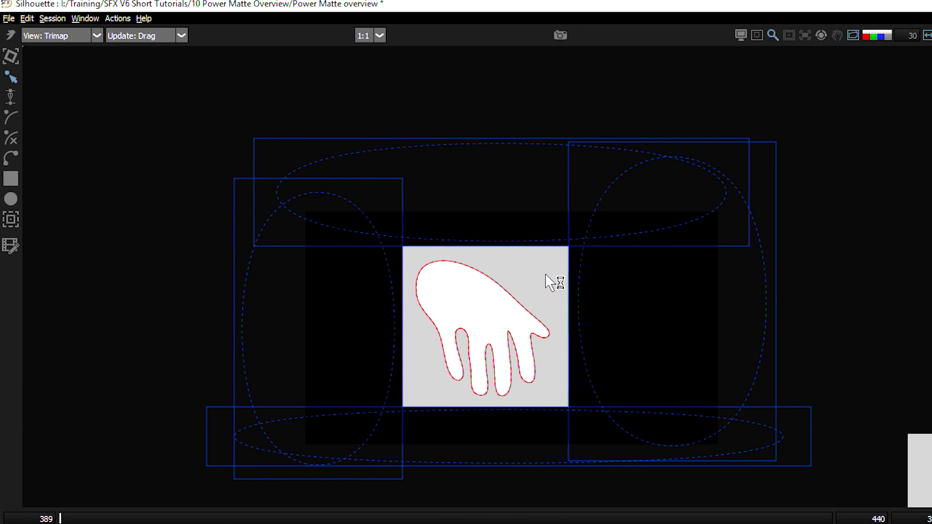
{"action": "mouse_move", "coordinate": [500, 265]}
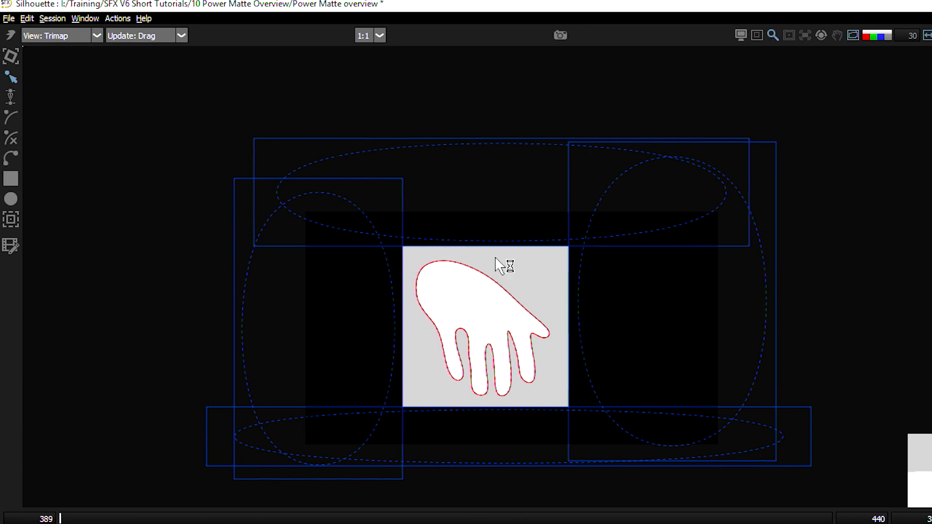
{"action": "mouse_move", "coordinate": [409, 389]}
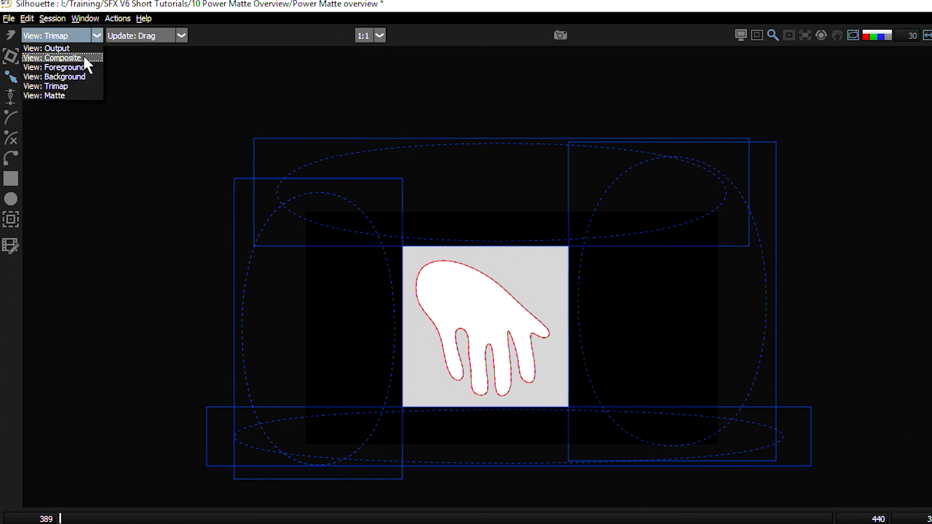
{"action": "left_click", "coordinate": [50, 95]}
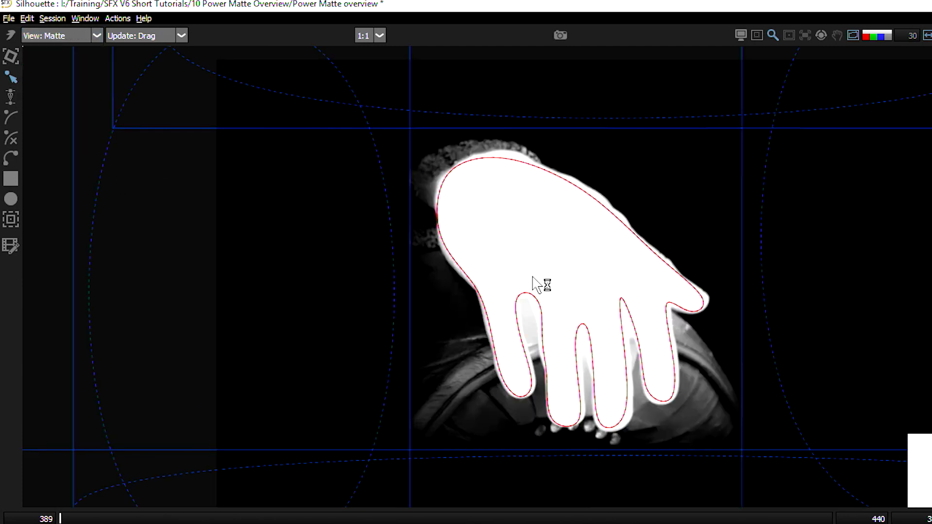
{"action": "left_click", "coordinate": [852, 35]}
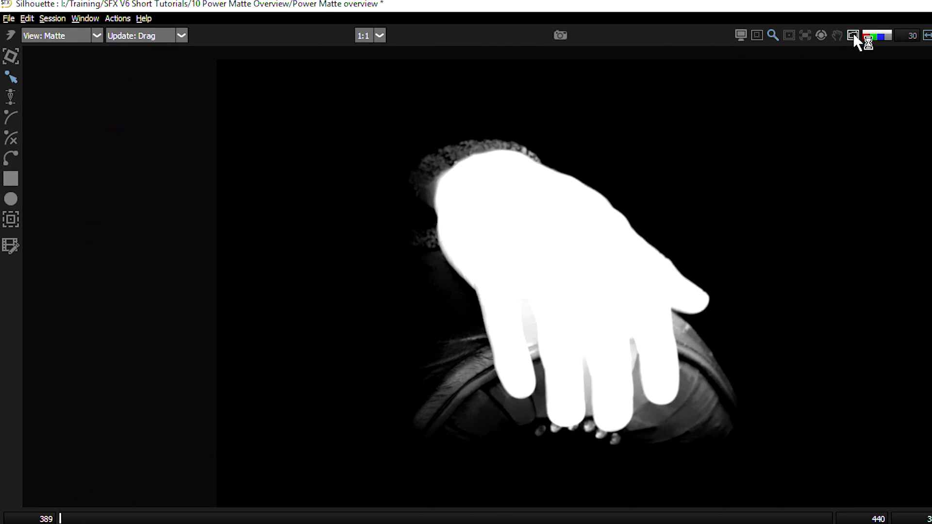
{"action": "left_click", "coordinate": [853, 35]}
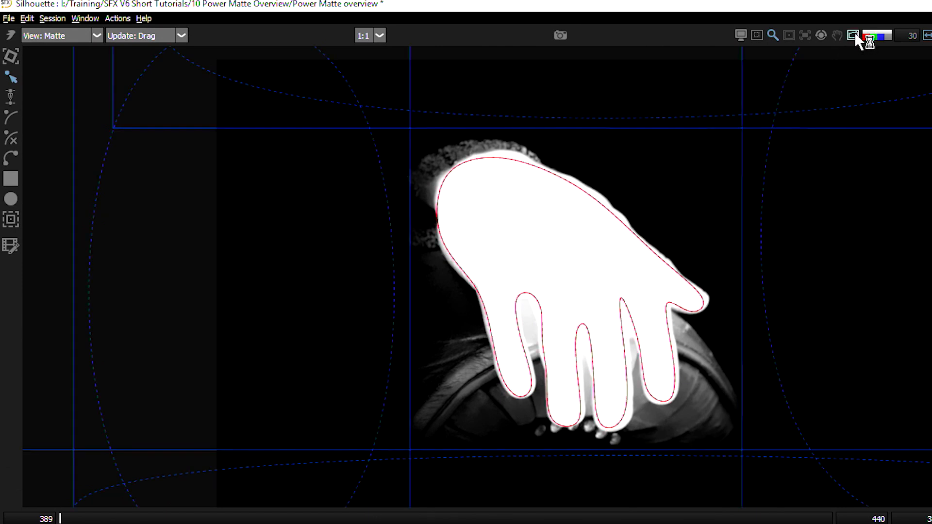
{"action": "left_click", "coordinate": [852, 35]}
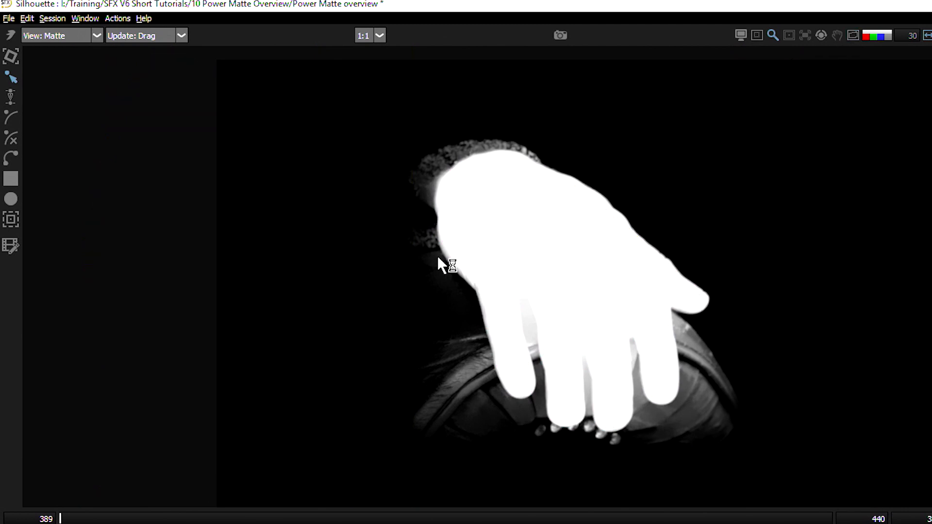
{"action": "mouse_move", "coordinate": [707, 395]}
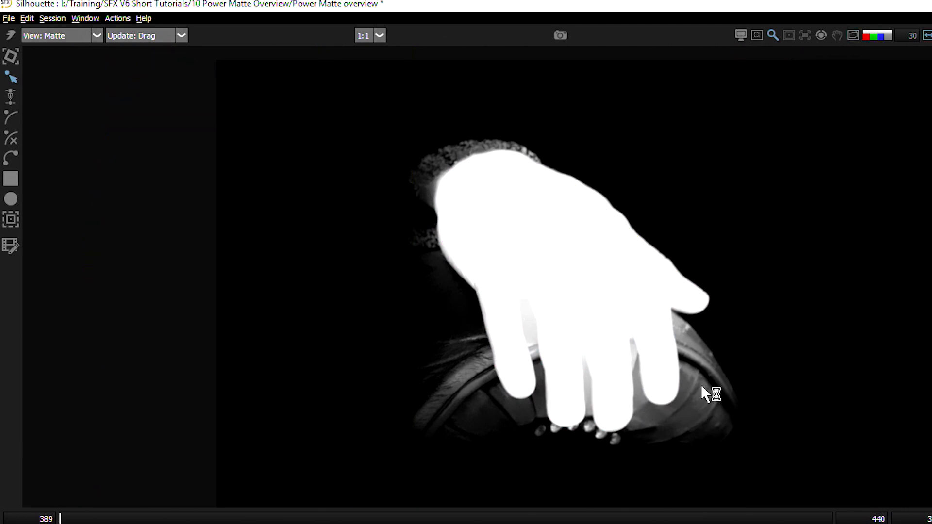
{"action": "mouse_move", "coordinate": [711, 409]}
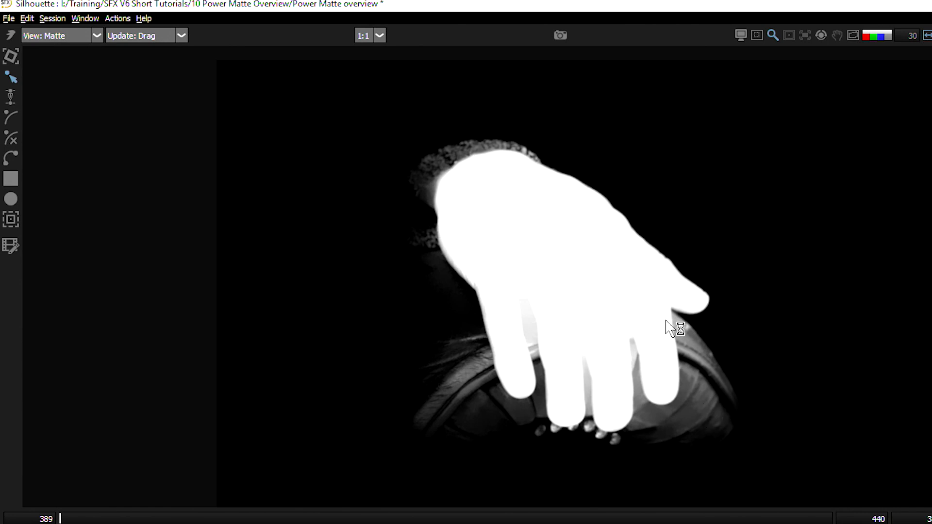
{"action": "mouse_move", "coordinate": [373, 379]}
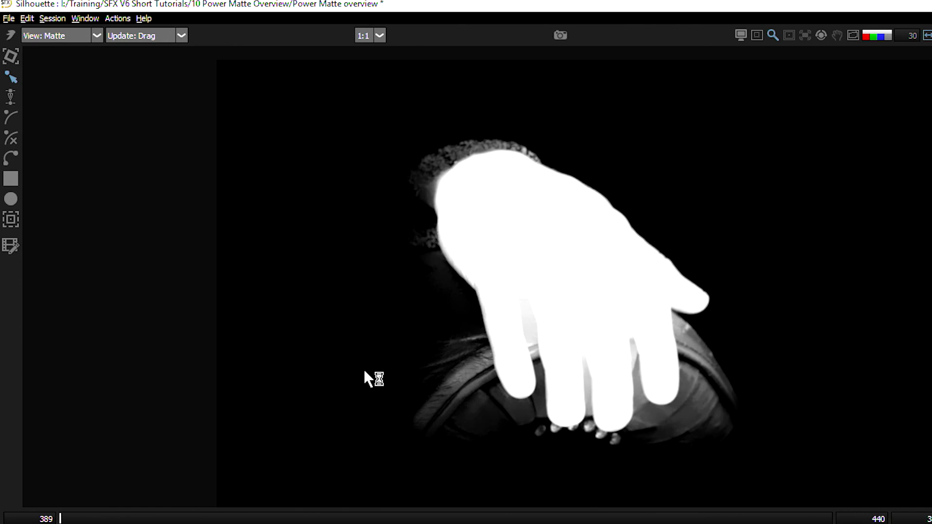
{"action": "mouse_move", "coordinate": [93, 185]}
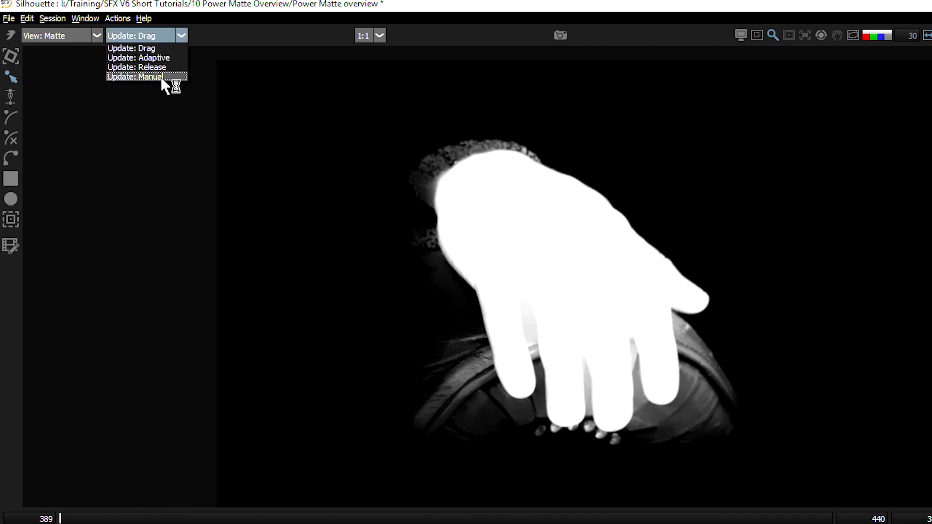
{"action": "mouse_move", "coordinate": [140, 58]}
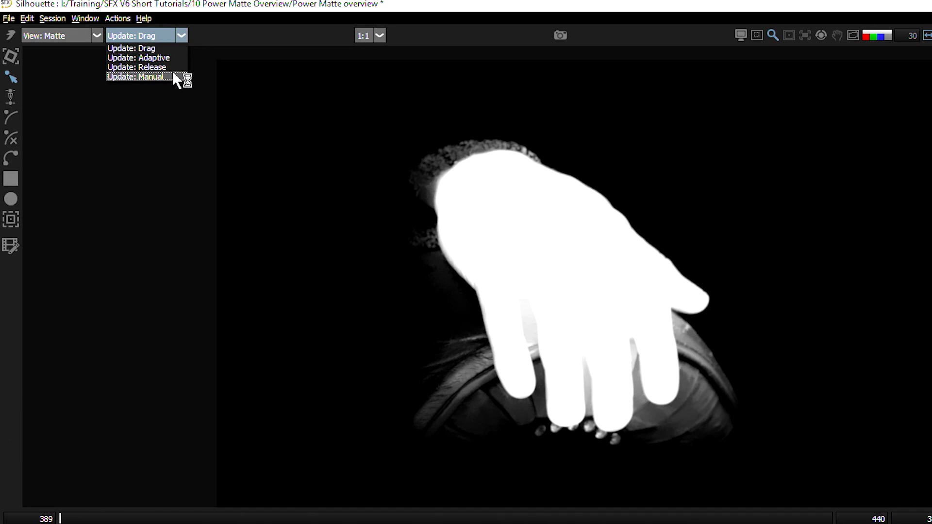
Change the viewer's Update mode from Drag to Manual.
{"action": "left_click", "coordinate": [137, 76]}
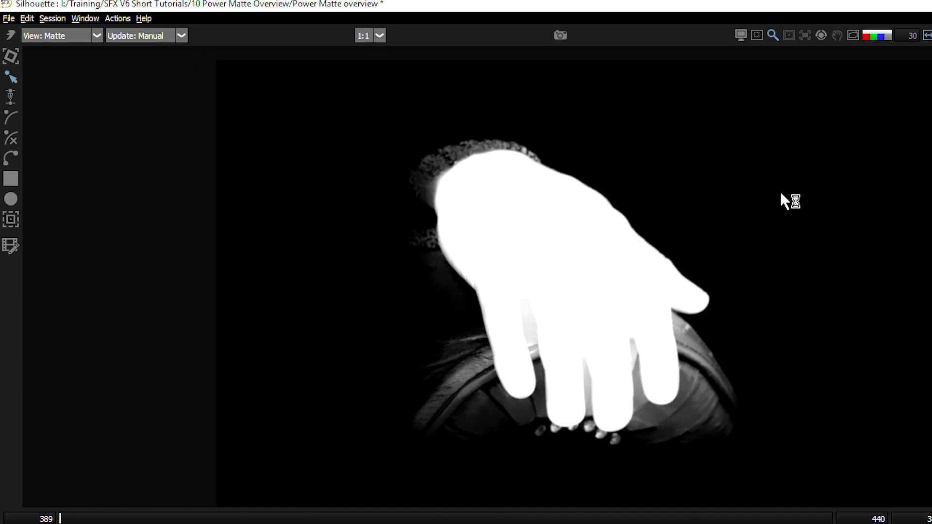
{"action": "mouse_move", "coordinate": [39, 170]}
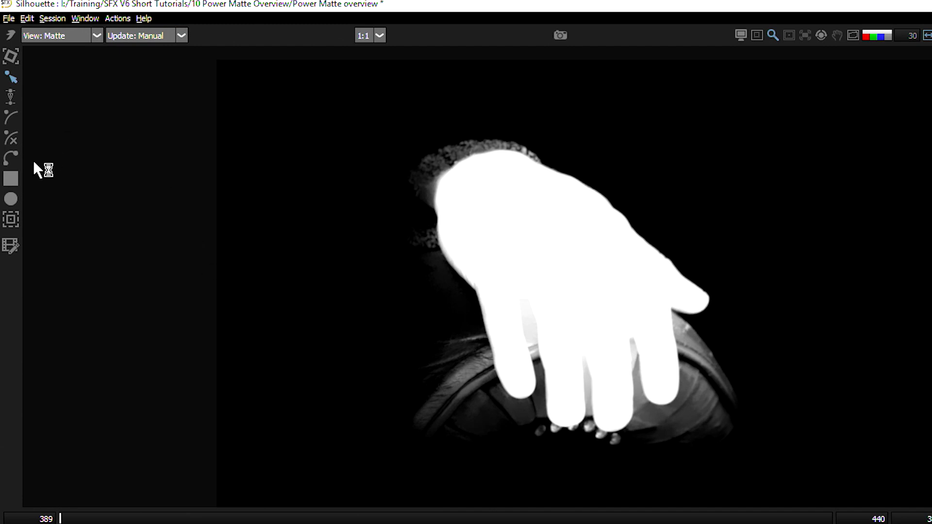
{"action": "mouse_move", "coordinate": [15, 143]}
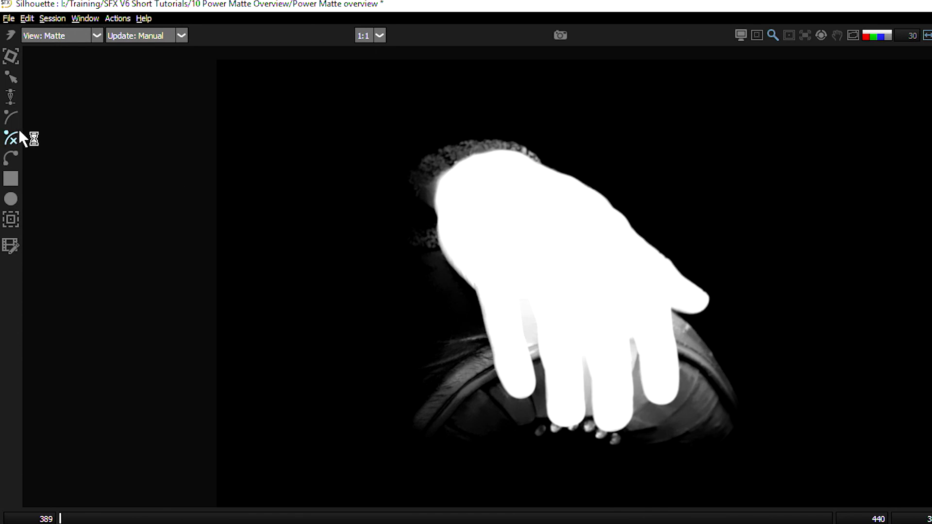
{"action": "mouse_move", "coordinate": [368, 222]}
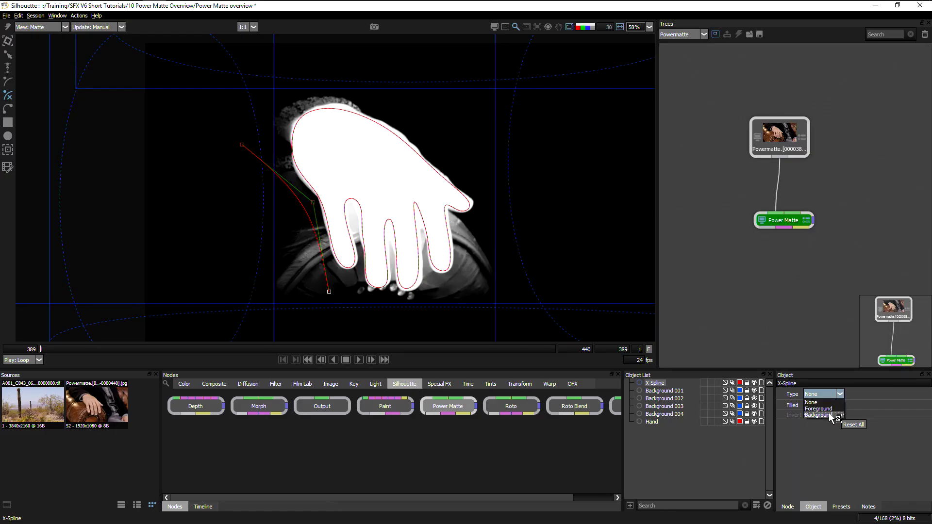
Set both X-Spline strokes beside the hand to Background and refresh the matte.
{"action": "left_click", "coordinate": [787, 507]}
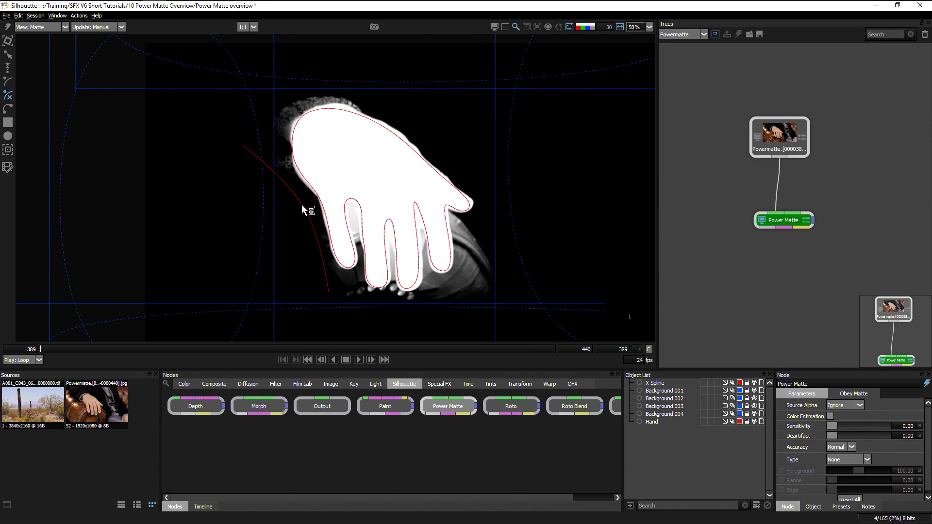
{"action": "mouse_move", "coordinate": [302, 225]}
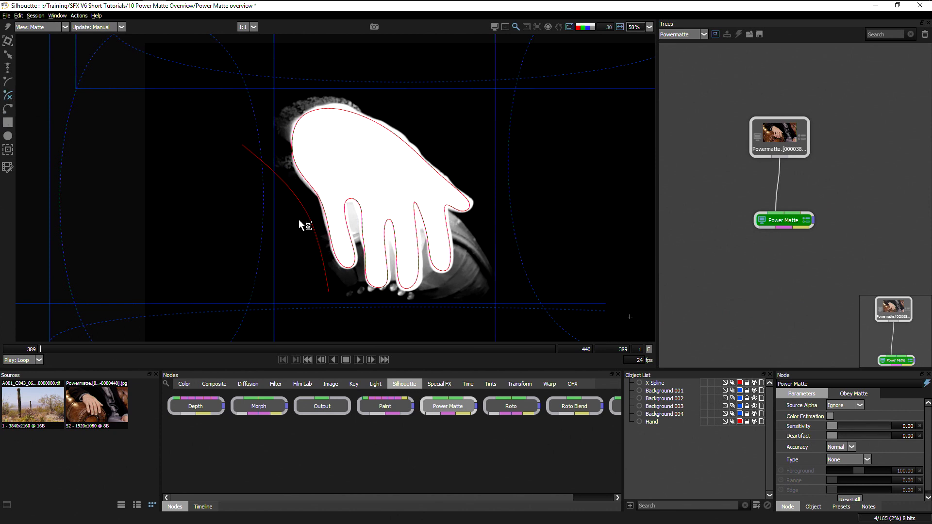
{"action": "mouse_move", "coordinate": [485, 248]}
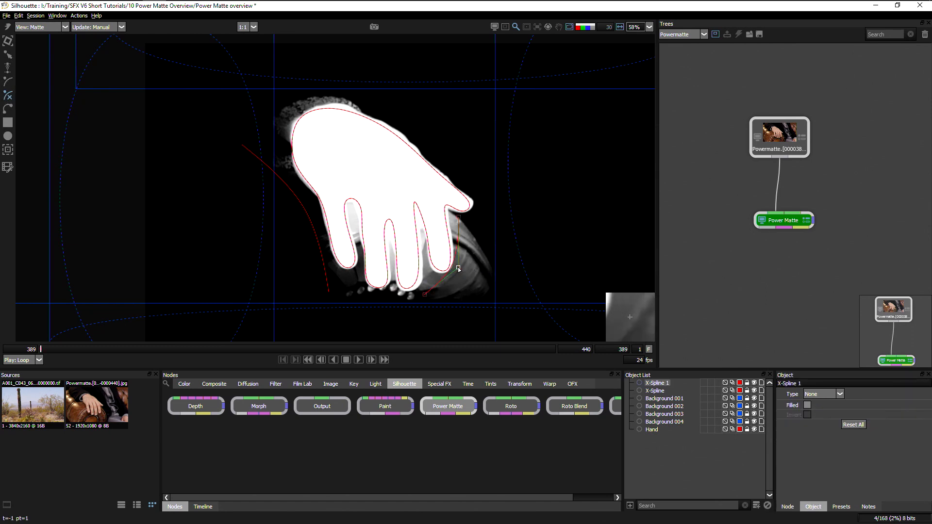
{"action": "left_click", "coordinate": [840, 394]}
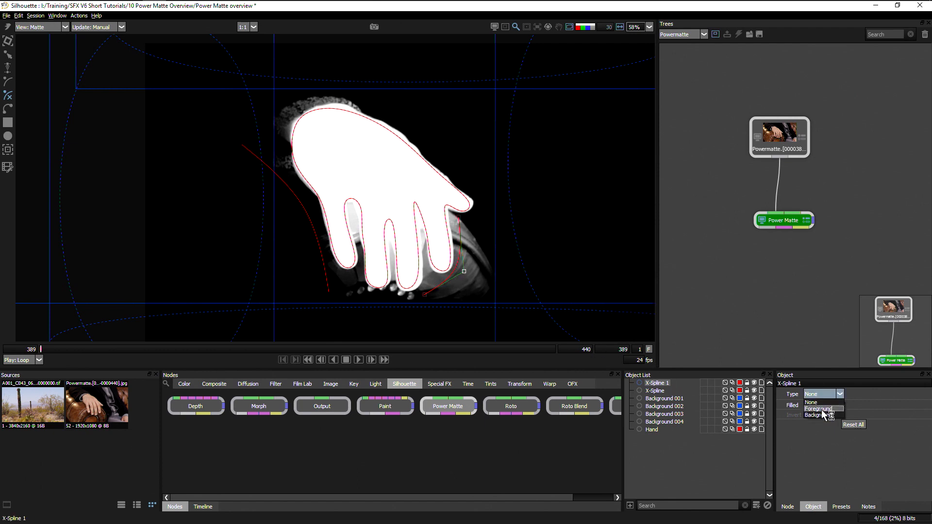
{"action": "left_click", "coordinate": [820, 415]}
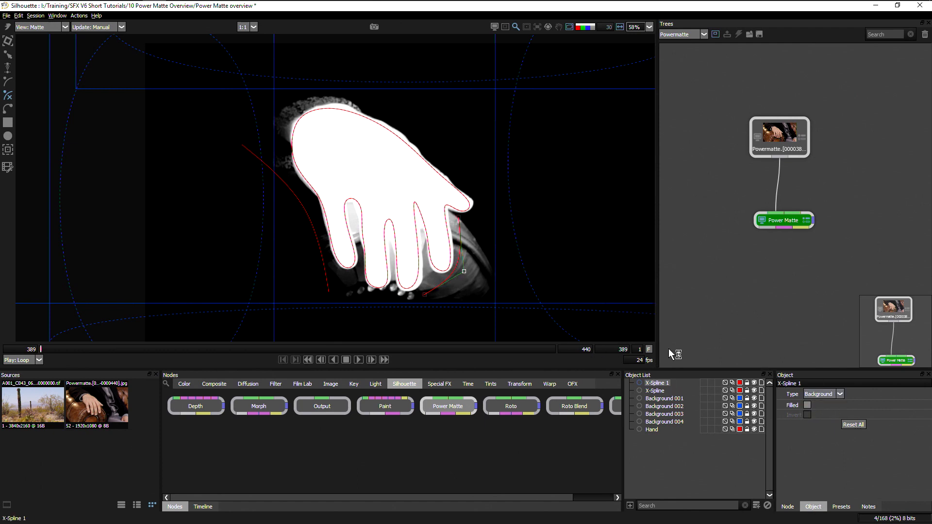
{"action": "left_click", "coordinate": [787, 507]}
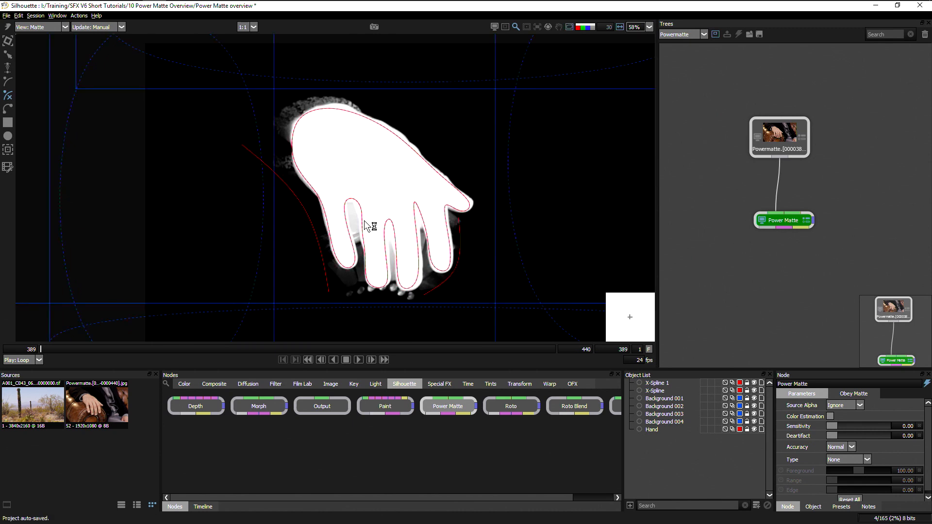
Add the A001 desert cactus source to the Trees panel.
{"action": "left_click", "coordinate": [778, 138]}
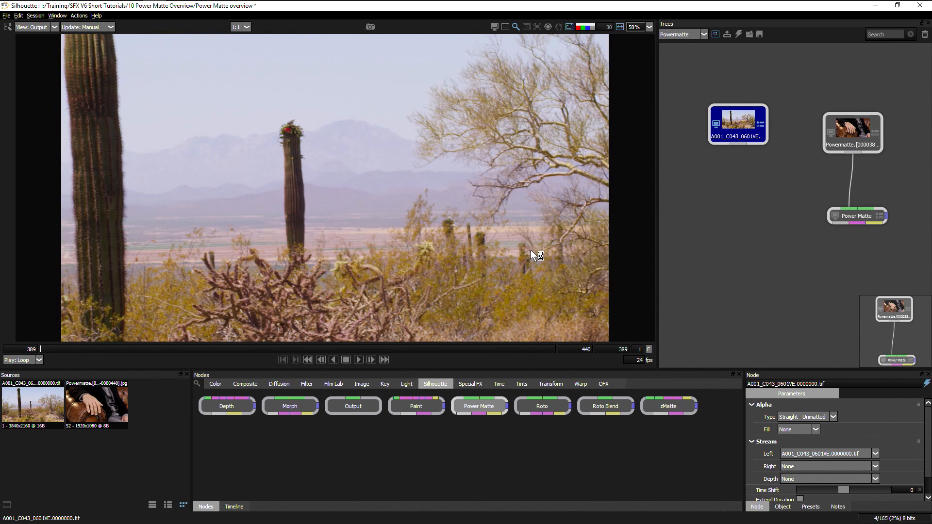
{"action": "mouse_move", "coordinate": [505, 410]}
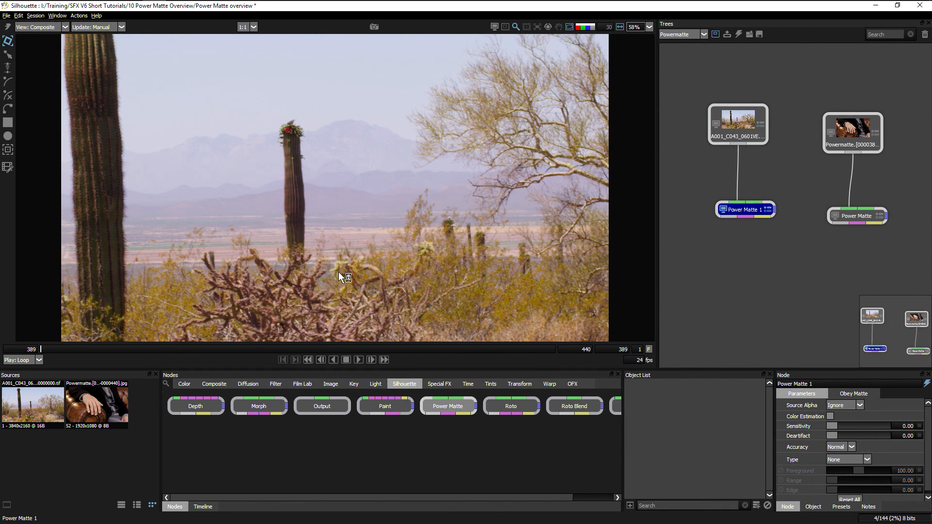
{"action": "mouse_move", "coordinate": [355, 286]}
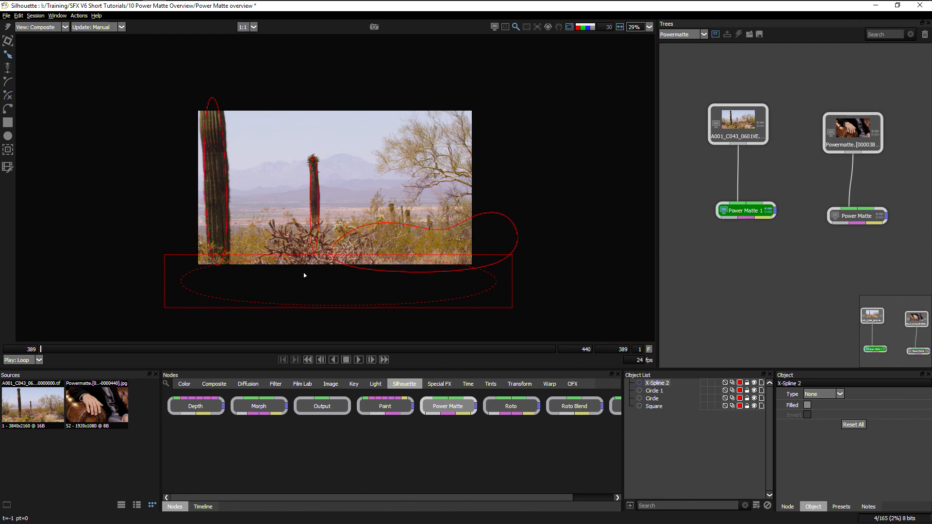
Draw hint strokes along the foreground brush and over the tree branches.
{"action": "left_click", "coordinate": [193, 272]}
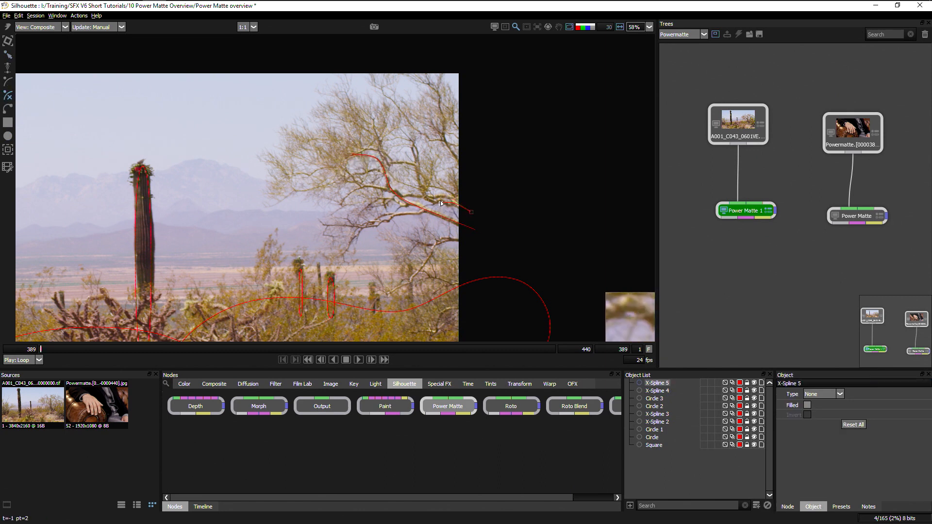
{"action": "left_click", "coordinate": [788, 506]}
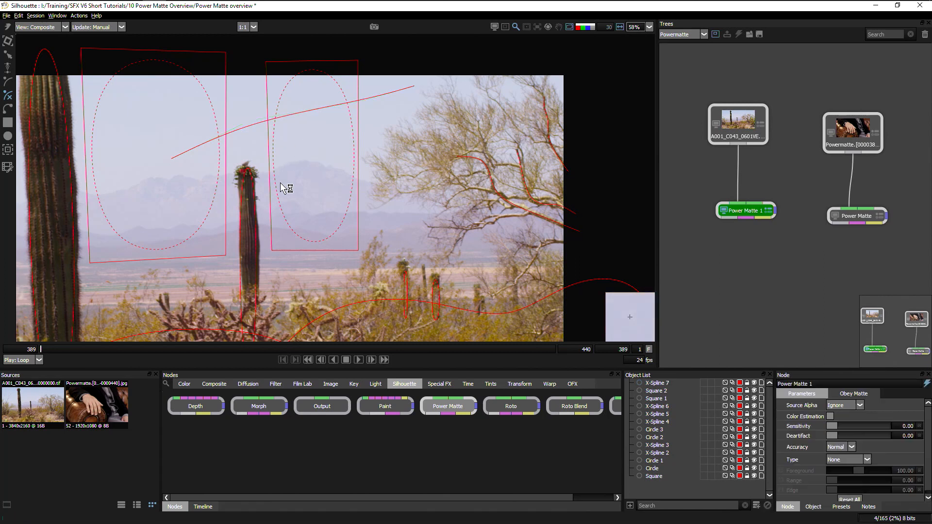
Rename the three sky shapes to Background 001–003.
{"action": "left_click", "coordinate": [656, 382]}
{"action": "type", "text": "Backgroun"}
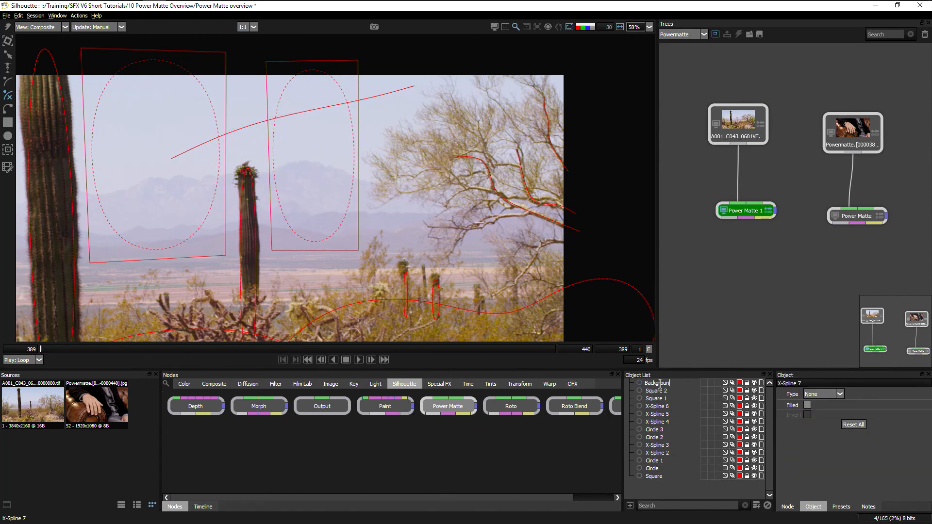
{"action": "left_click", "coordinate": [655, 383]}
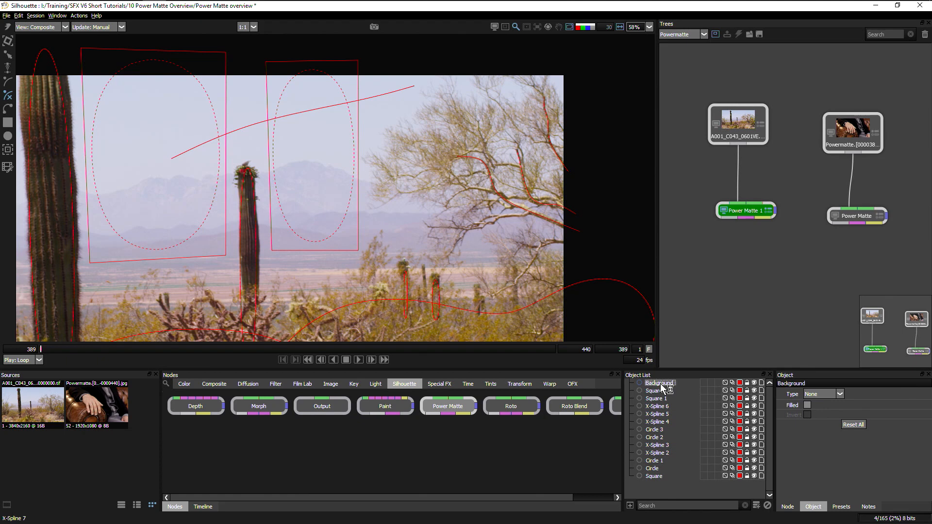
{"action": "left_click", "coordinate": [659, 383]}
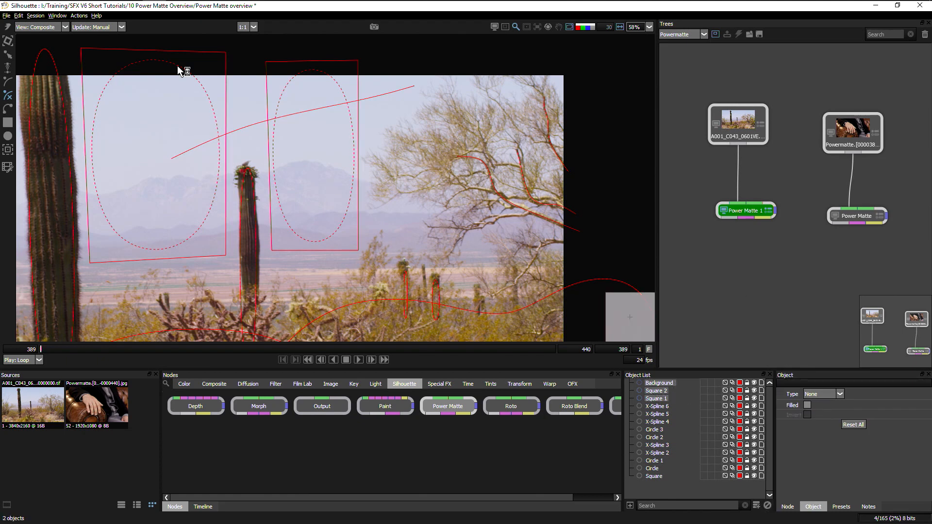
{"action": "left_click", "coordinate": [78, 15]}
{"action": "type", "text": "Foregr"}
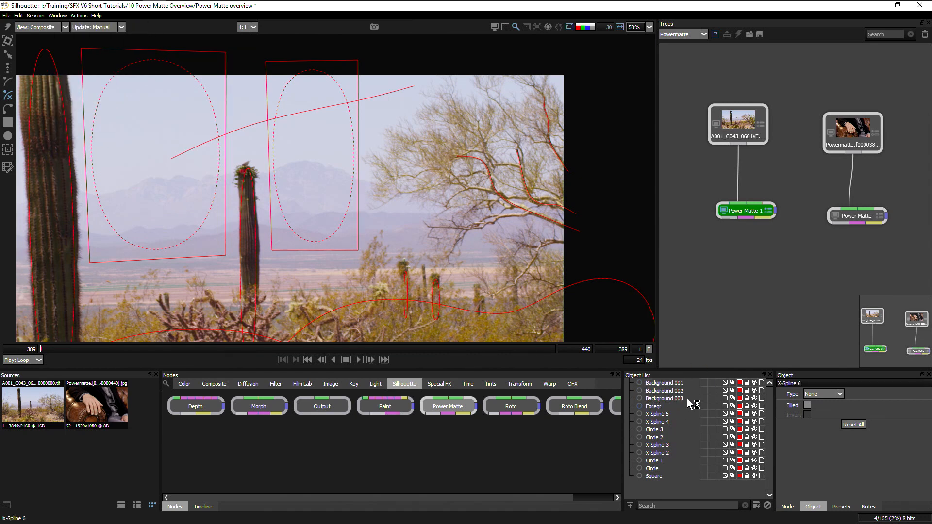
Name a cactus stroke Foreground and select the remaining cactus and tree shapes.
{"action": "left_click", "coordinate": [658, 406]}
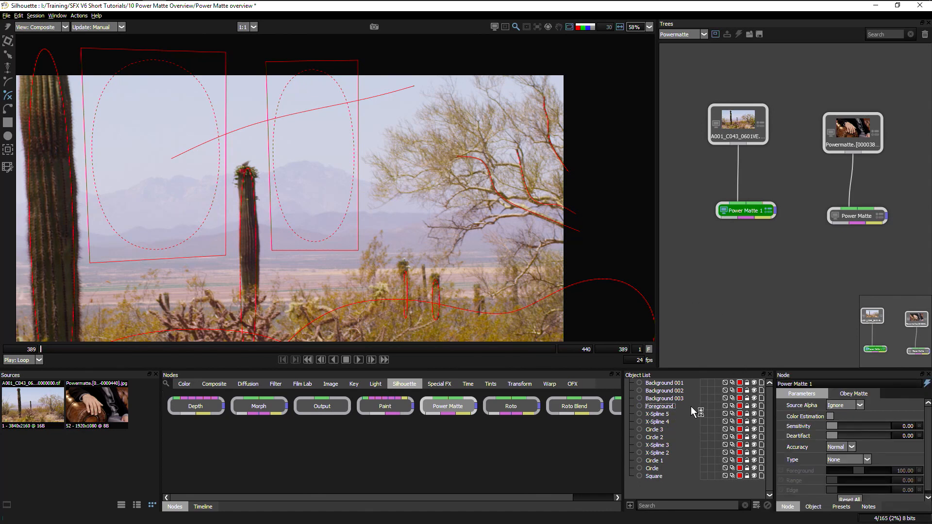
{"action": "left_click", "coordinate": [658, 406]}
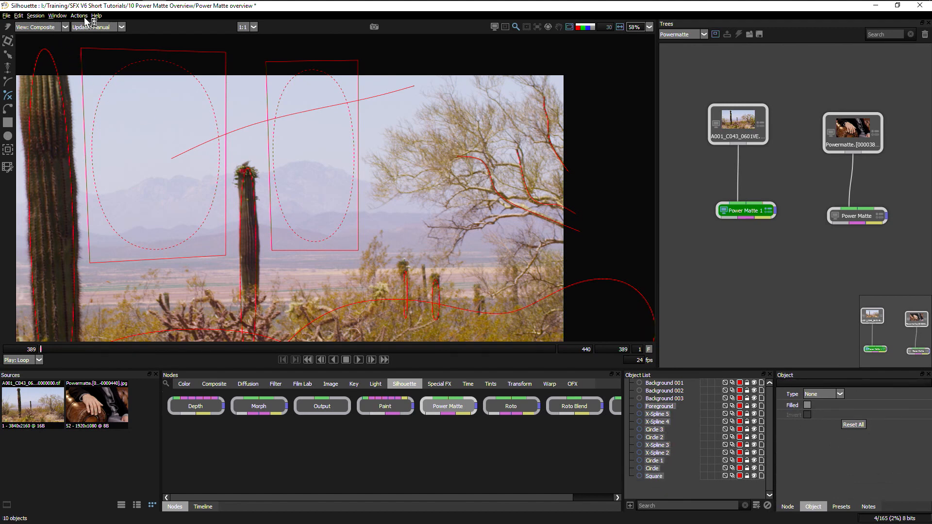
{"action": "left_click", "coordinate": [79, 15]}
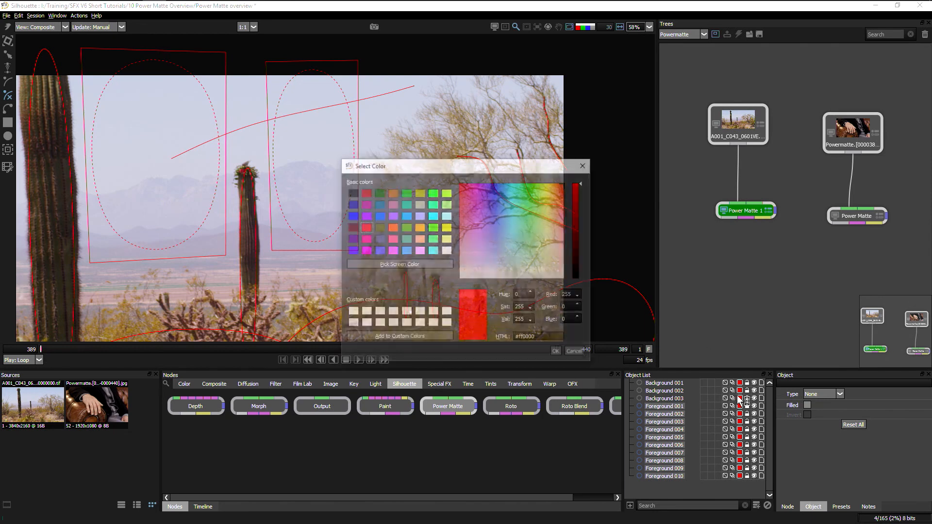
{"action": "left_click", "coordinate": [538, 185]}
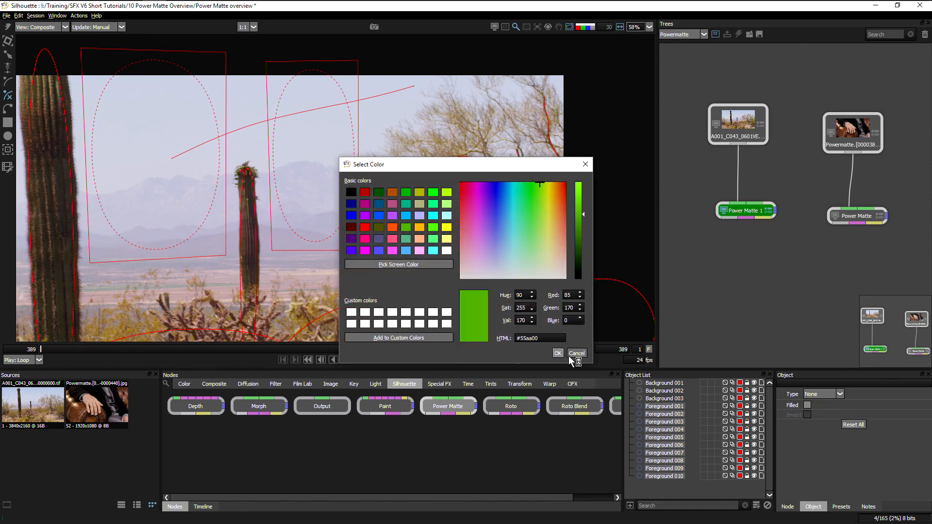
{"action": "left_click", "coordinate": [556, 353]}
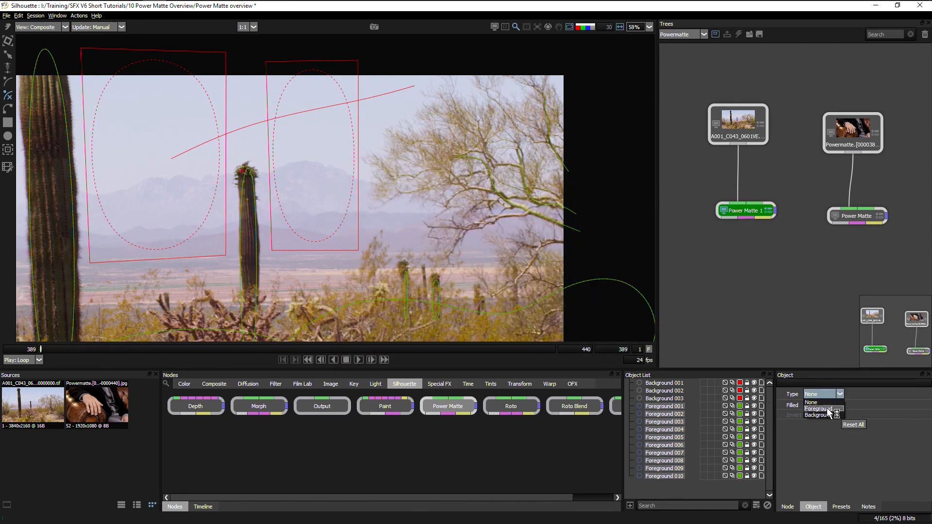
{"action": "left_click", "coordinate": [817, 408]}
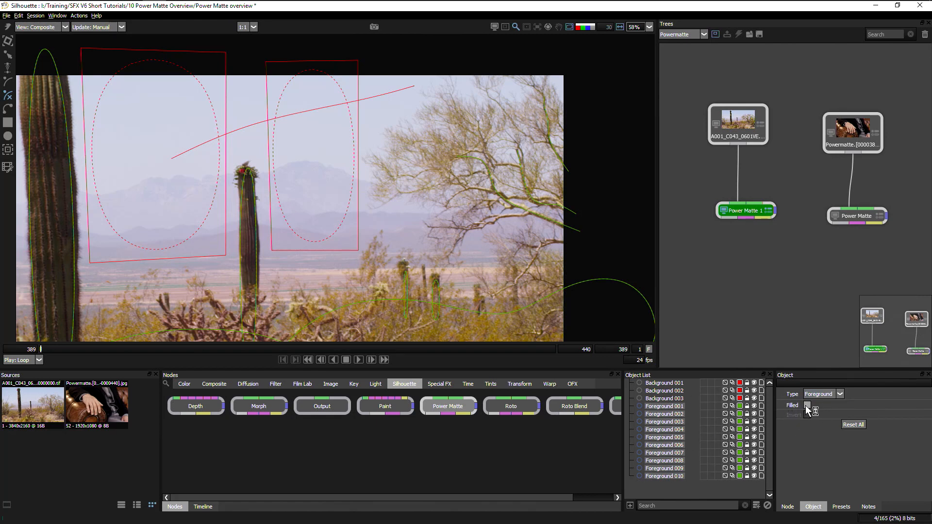
{"action": "left_click", "coordinate": [663, 406]}
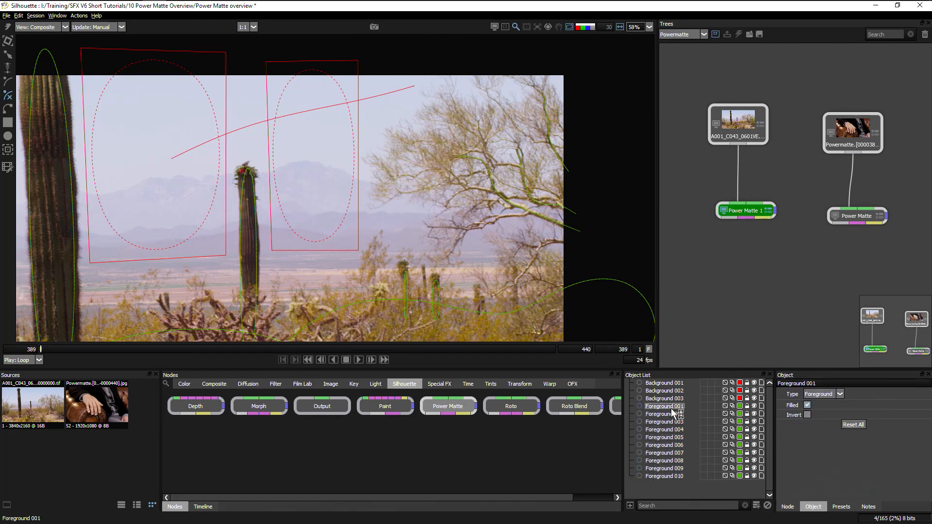
{"action": "left_click", "coordinate": [664, 413]}
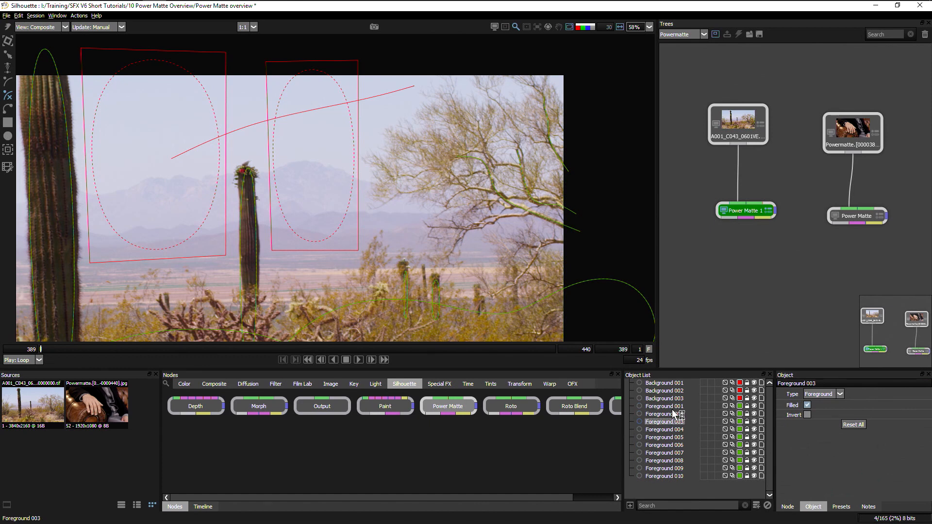
{"action": "left_click", "coordinate": [664, 429]}
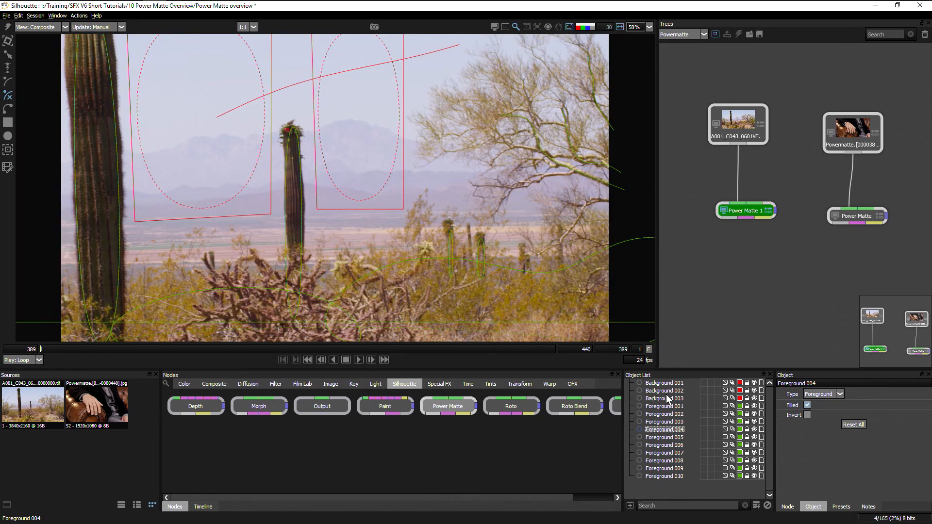
{"action": "left_click", "coordinate": [664, 422]}
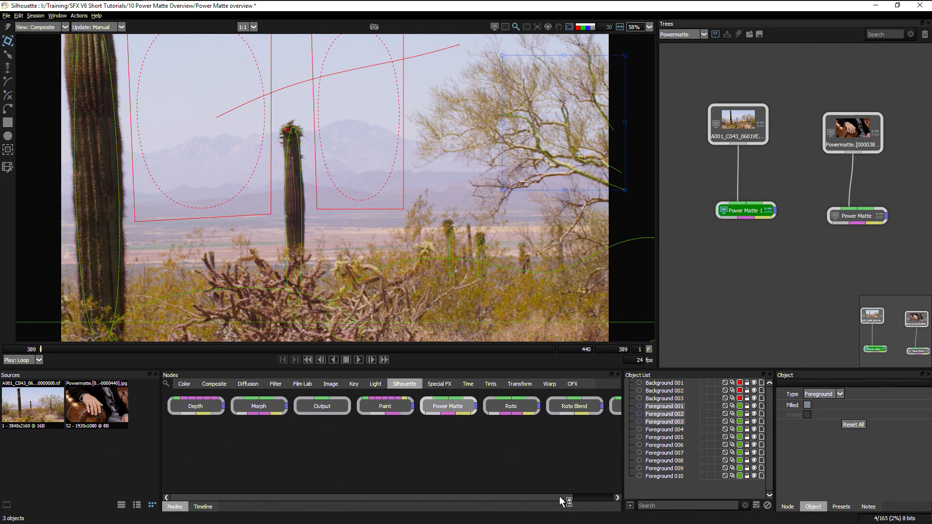
{"action": "left_click", "coordinate": [663, 429]}
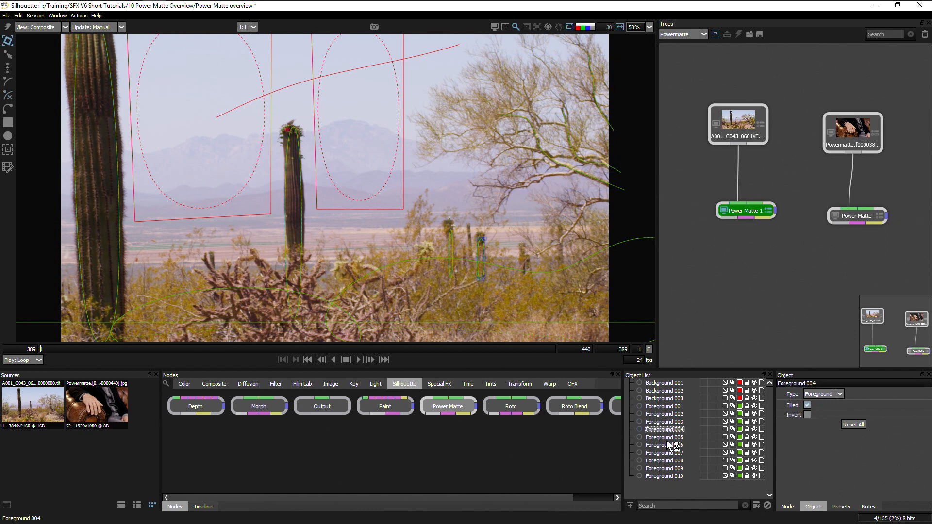
{"action": "left_click", "coordinate": [664, 445]}
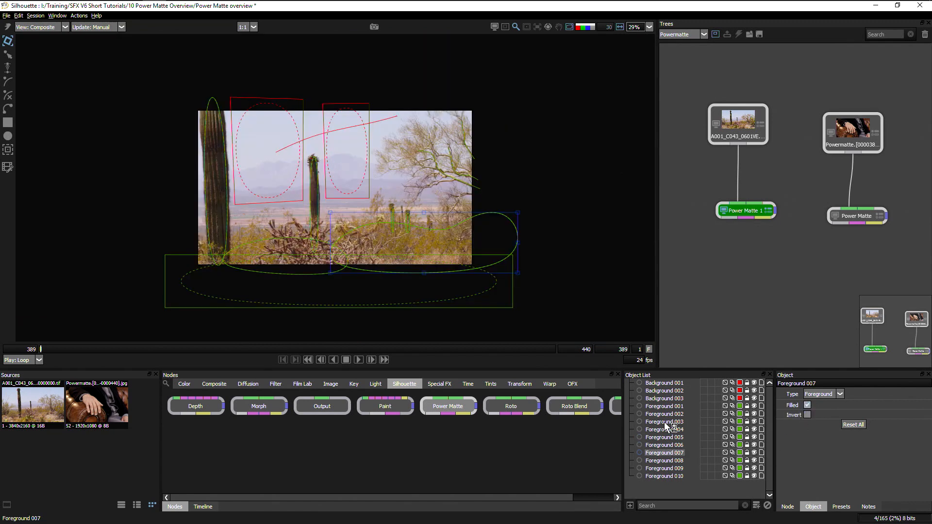
Set the red sky line and both sky rectangles (Background 001–003) to Background type.
{"action": "left_click", "coordinate": [664, 383]}
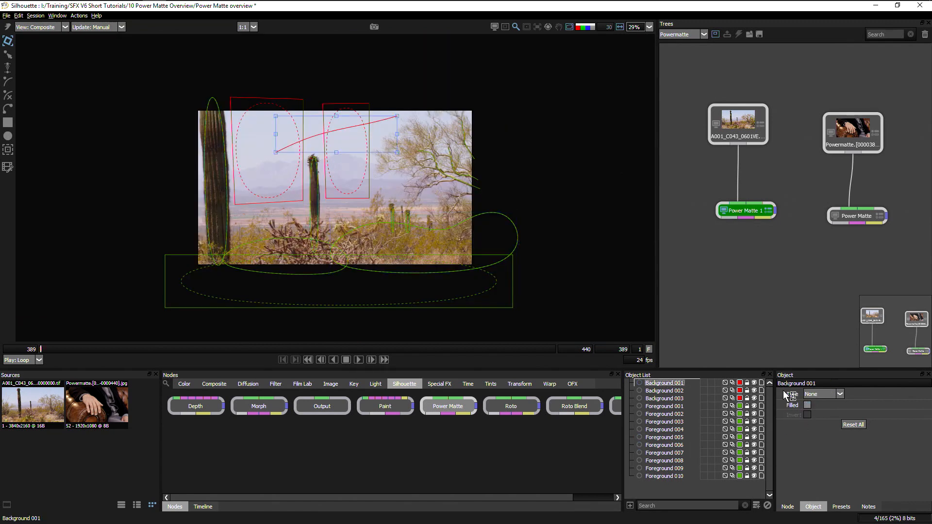
{"action": "left_click", "coordinate": [839, 393]}
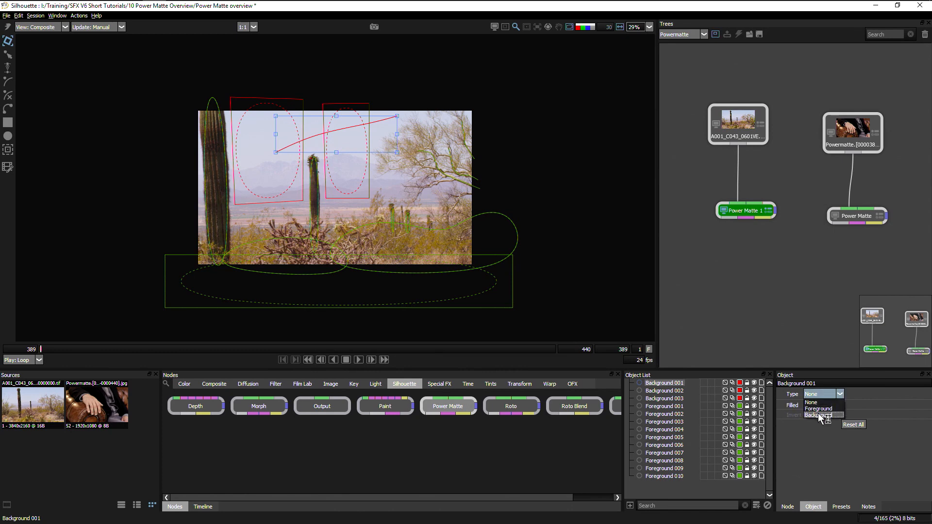
{"action": "left_click", "coordinate": [811, 403]}
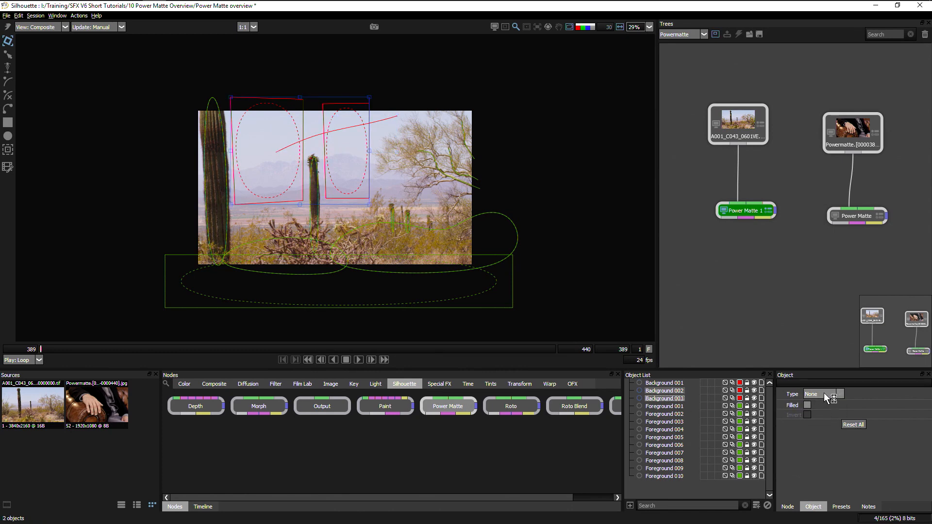
{"action": "left_click", "coordinate": [823, 393]}
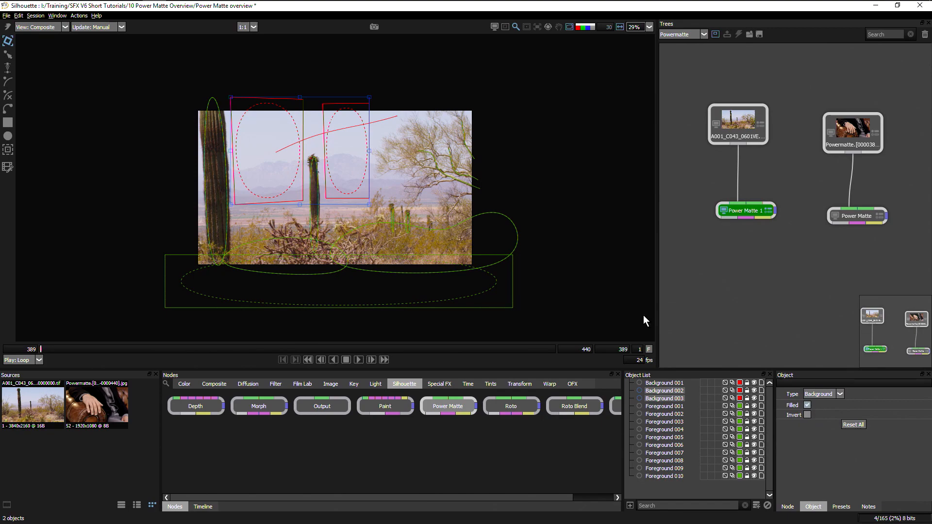
{"action": "left_click", "coordinate": [37, 27]}
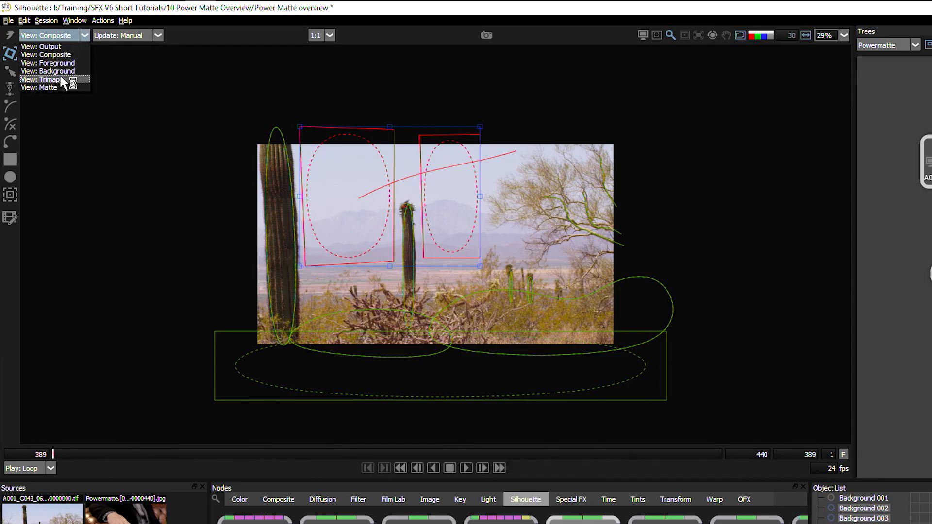
Switch the viewer to Trimap, showing the sky rectangles black and the cacti white.
{"action": "left_click", "coordinate": [42, 79]}
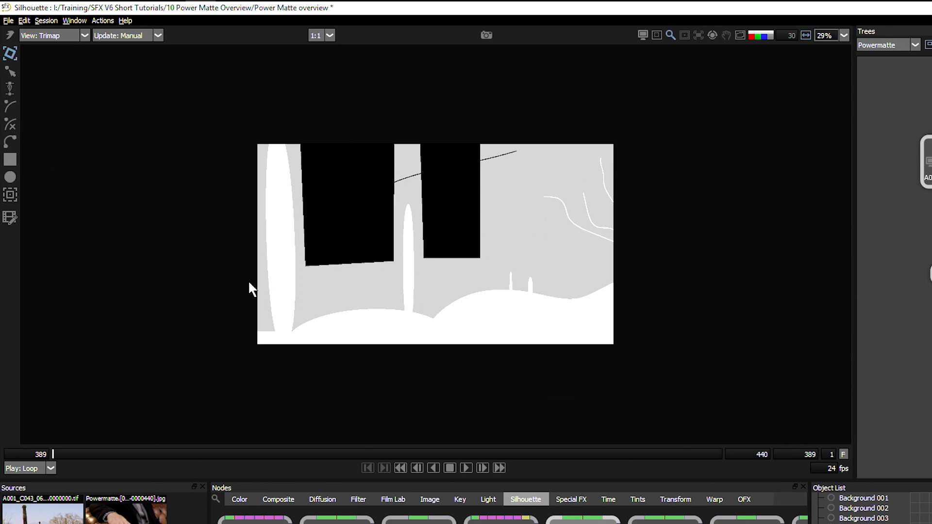
{"action": "left_click", "coordinate": [53, 35]}
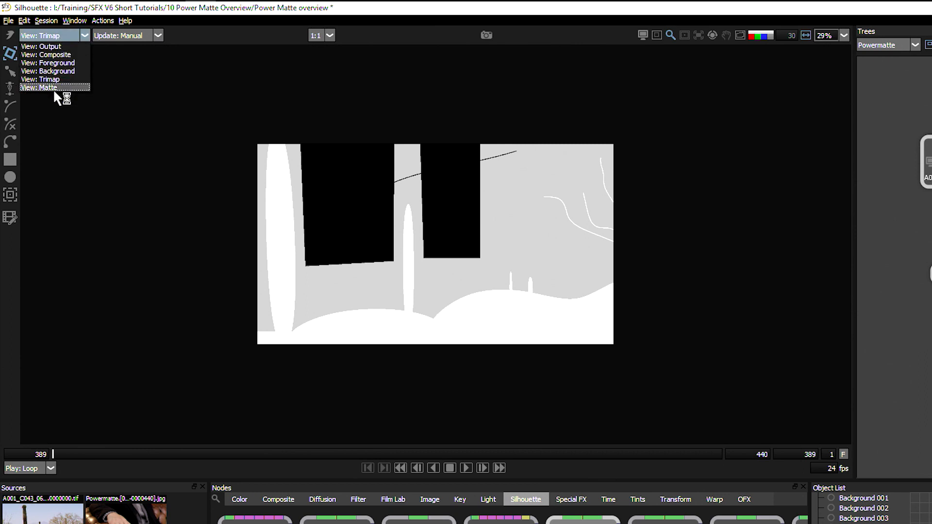
Switch the viewer to Matte and zoom in and out to inspect the cacti and tree.
{"action": "left_click", "coordinate": [41, 87]}
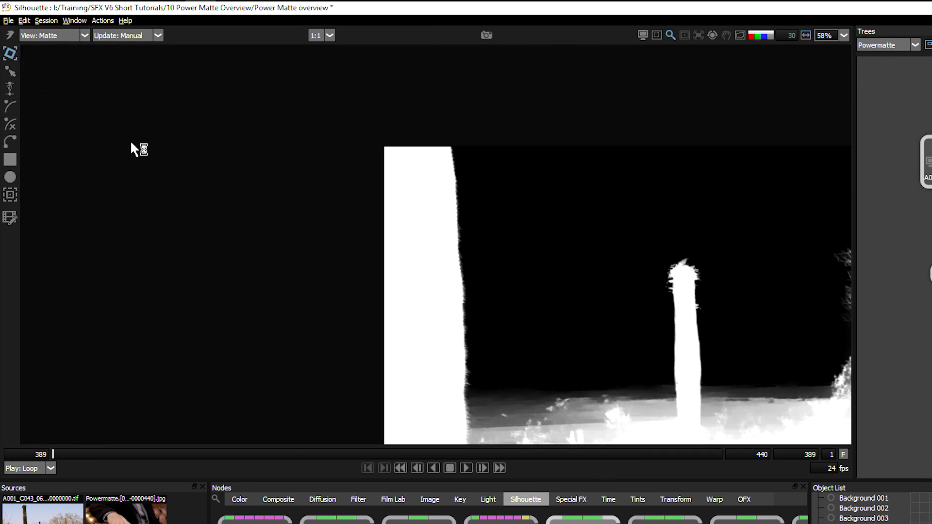
{"action": "scroll", "scroll_direction": "up", "scroll_amount": 3}
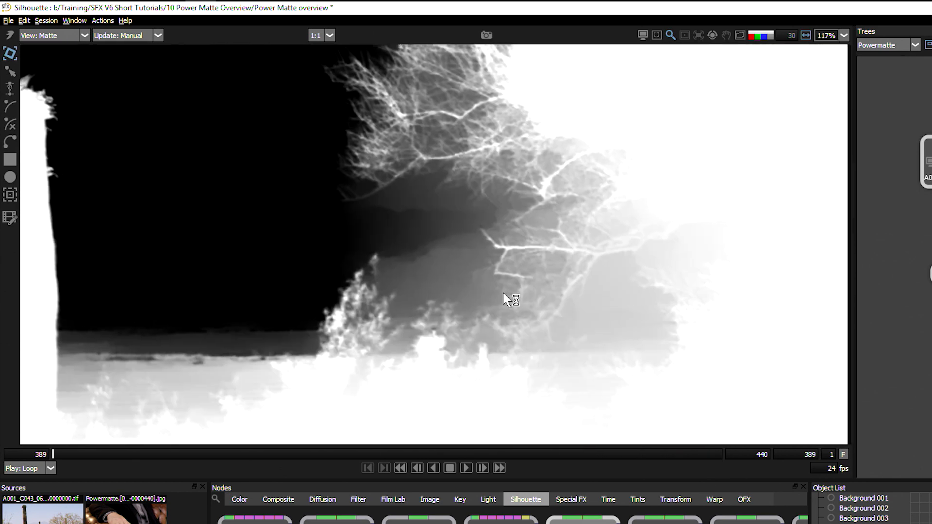
{"action": "scroll", "scroll_direction": "down", "scroll_amount": 3}
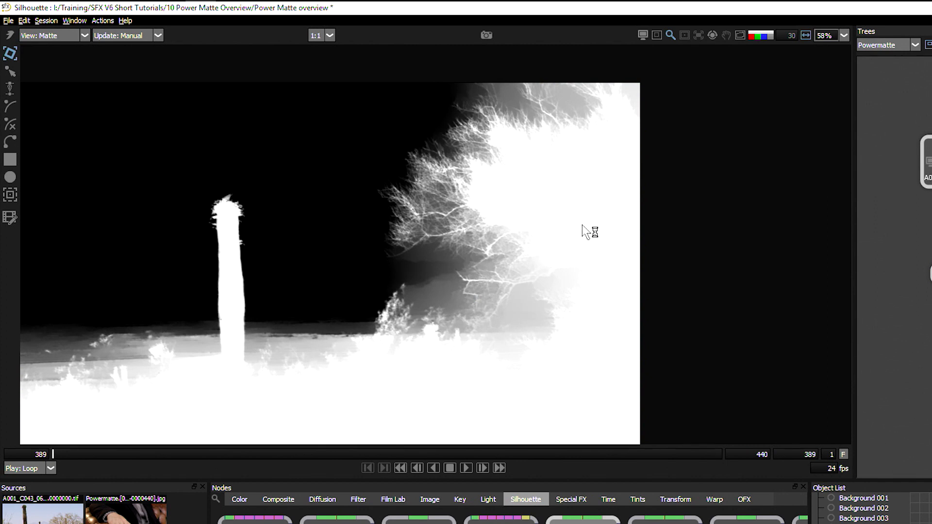
{"action": "mouse_move", "coordinate": [49, 148]}
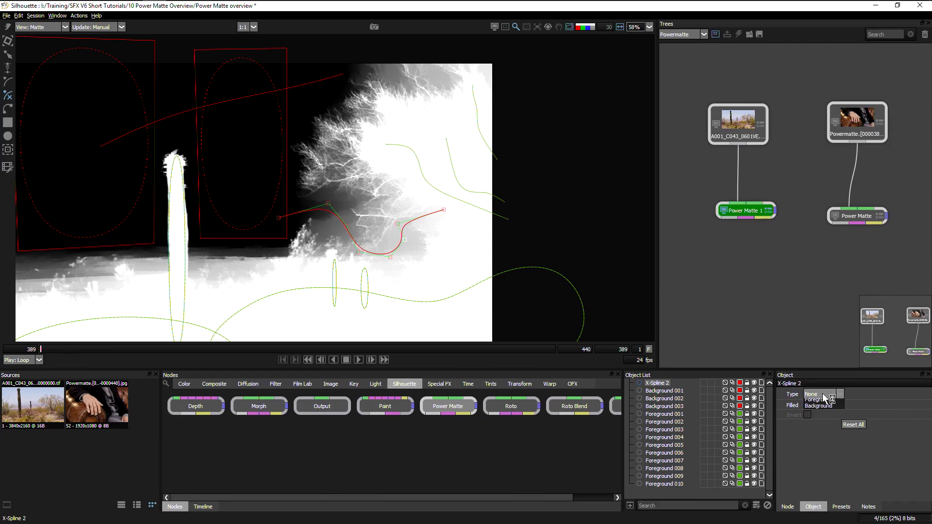
Set the open strokes X-Spline 2–7 across the tree's sky gaps to Background type.
{"action": "left_click", "coordinate": [819, 406]}
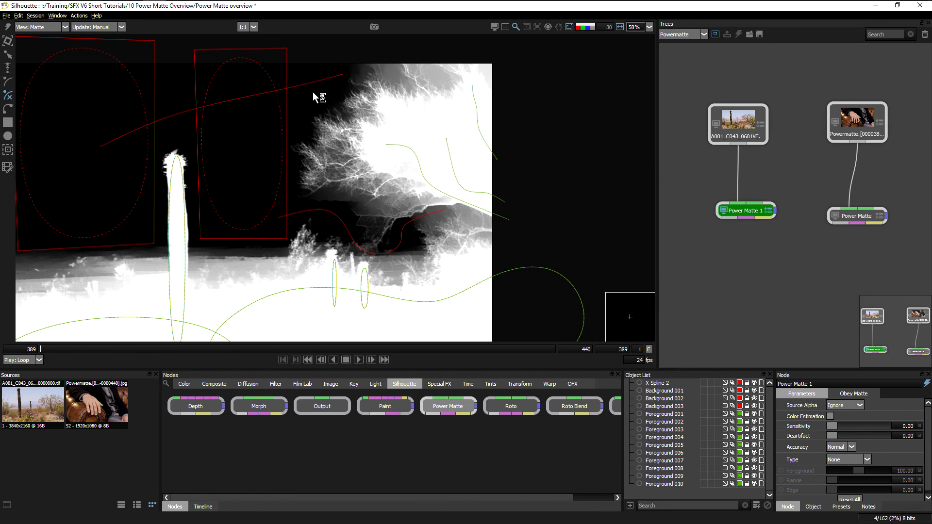
{"action": "left_click", "coordinate": [39, 27]}
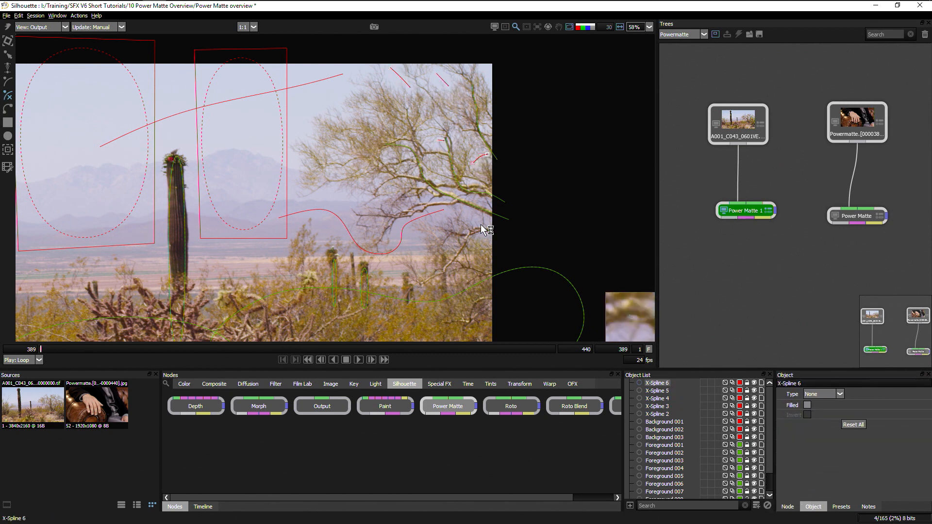
{"action": "left_click", "coordinate": [656, 391]}
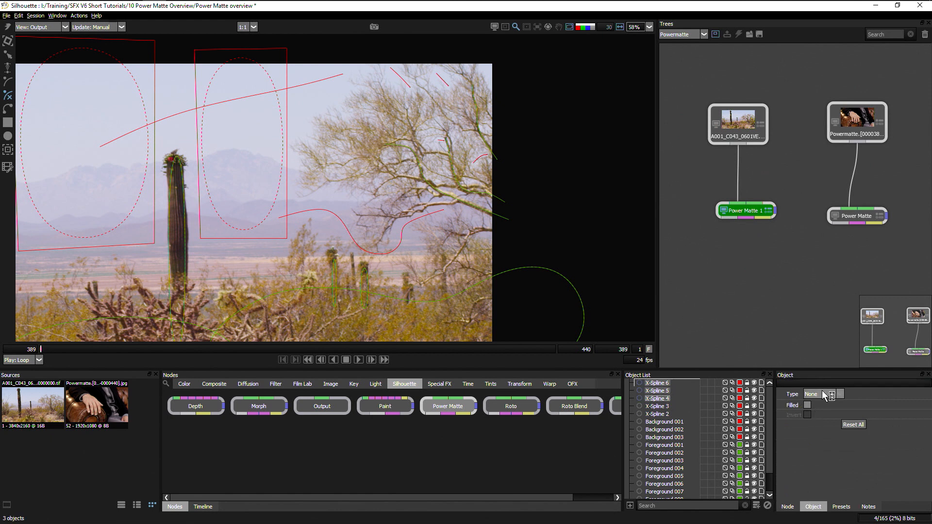
{"action": "left_click", "coordinate": [823, 393]}
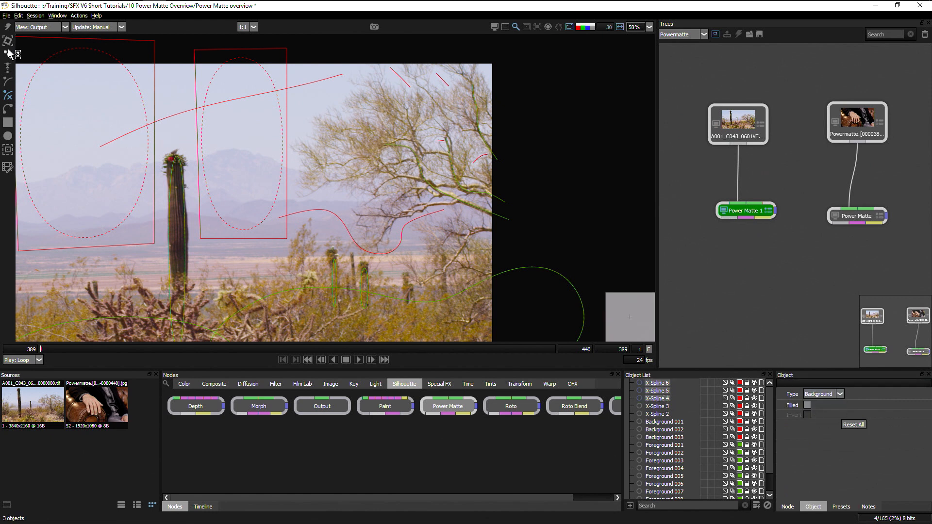
{"action": "left_click", "coordinate": [40, 26]}
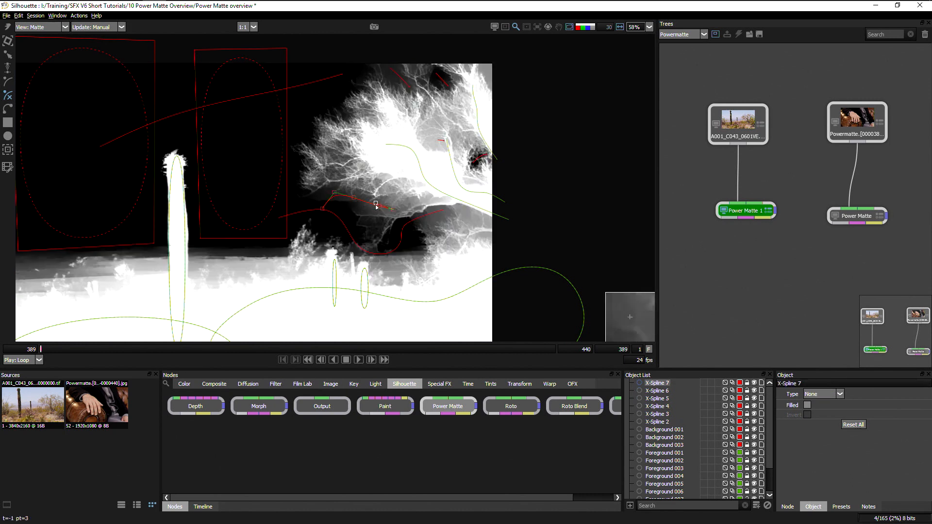
{"action": "left_click", "coordinate": [839, 394]}
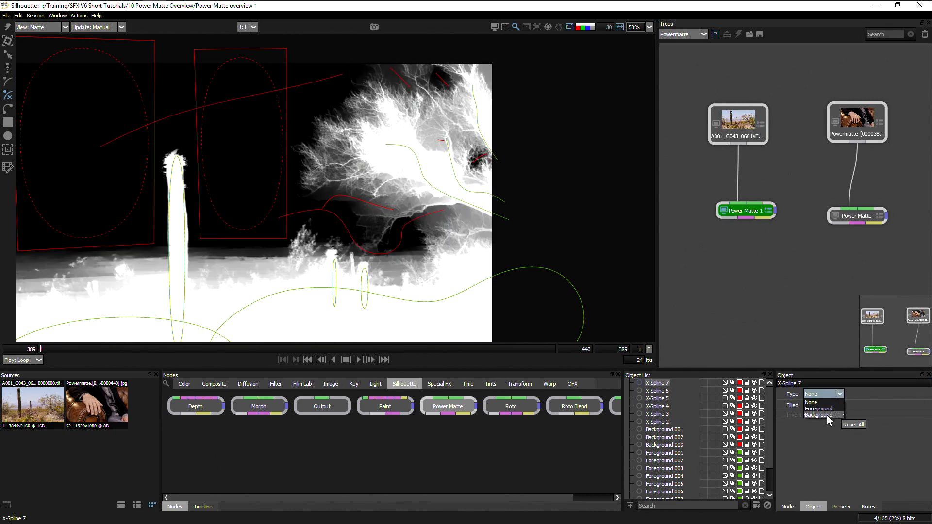
{"action": "left_click", "coordinate": [821, 415]}
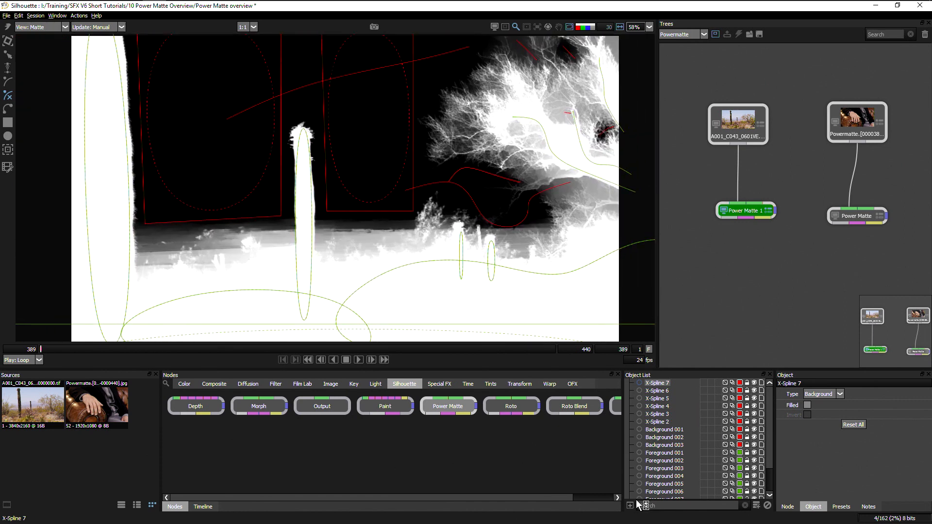
Set Power Matte 1 Sensitivity to 0.91 and raise Accuracy from Normal to Full.
{"action": "left_click", "coordinate": [787, 506]}
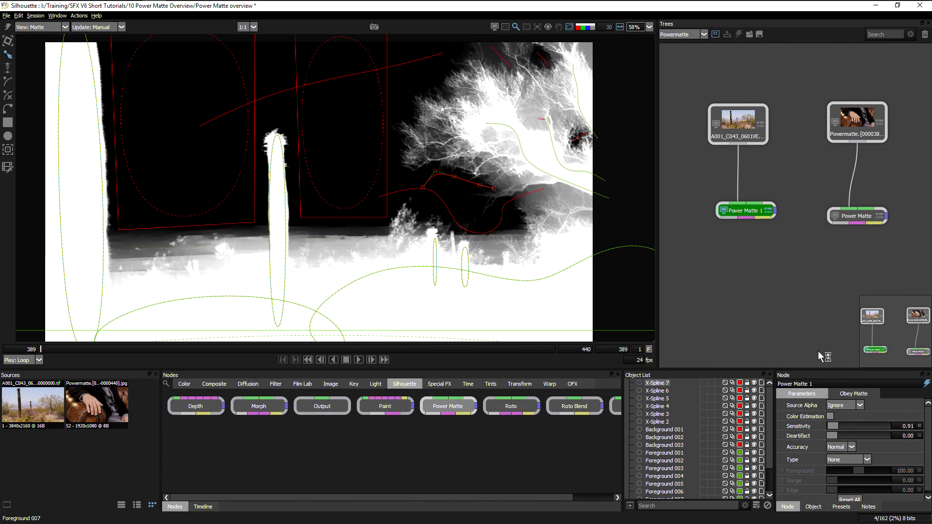
{"action": "left_click", "coordinate": [840, 447]}
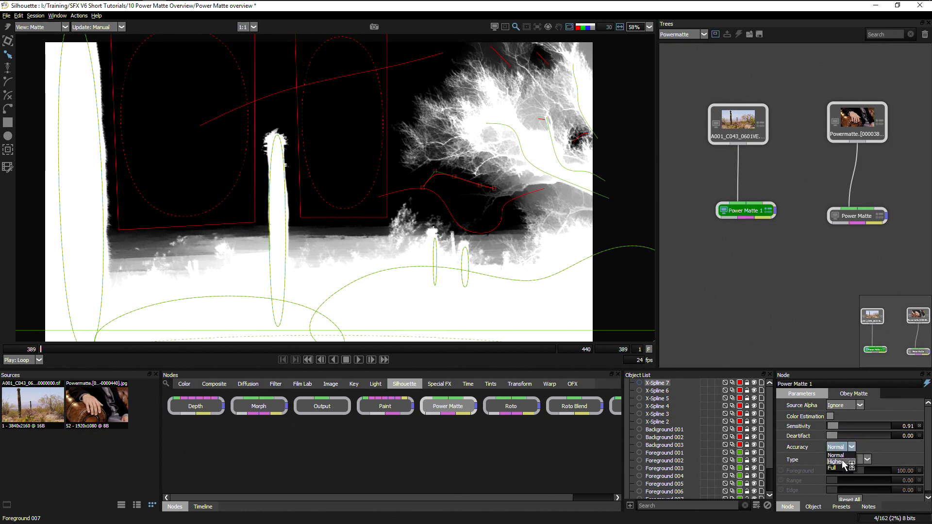
{"action": "left_click", "coordinate": [836, 460]}
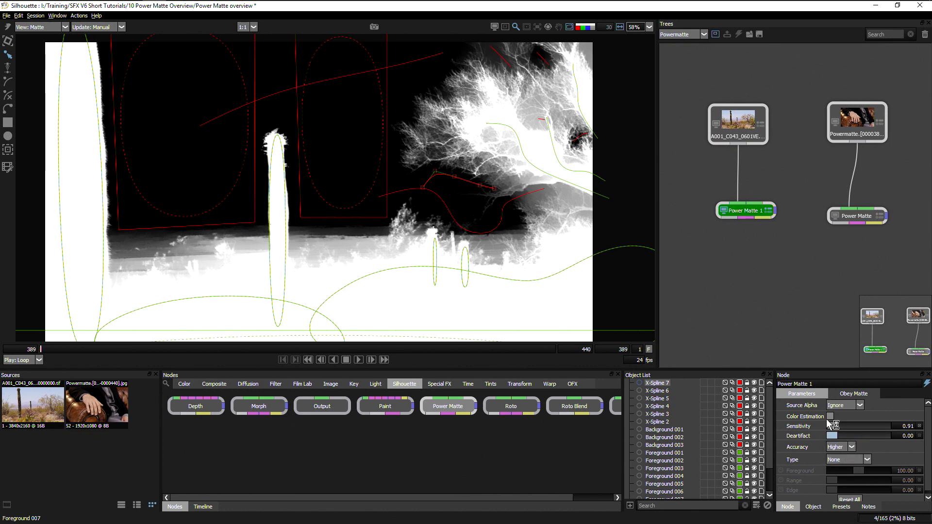
{"action": "left_click", "coordinate": [848, 447]}
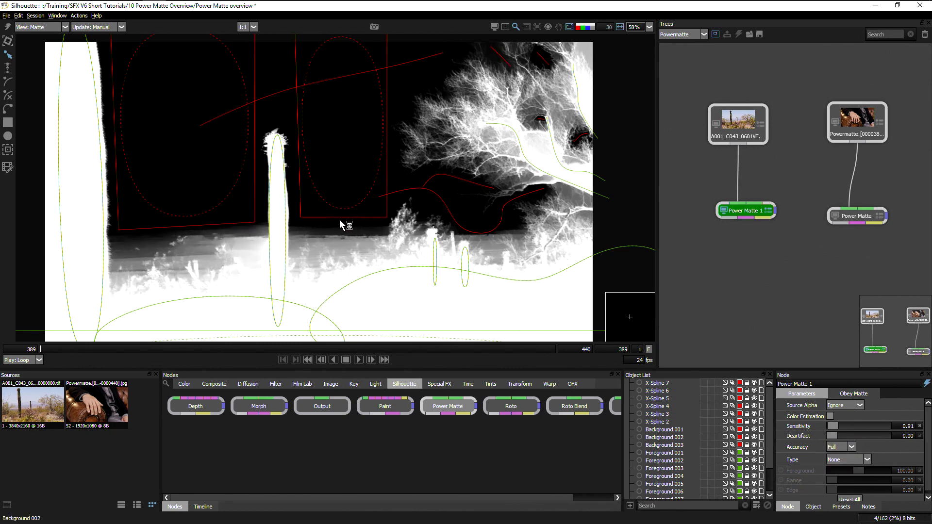
{"action": "left_click", "coordinate": [664, 436]}
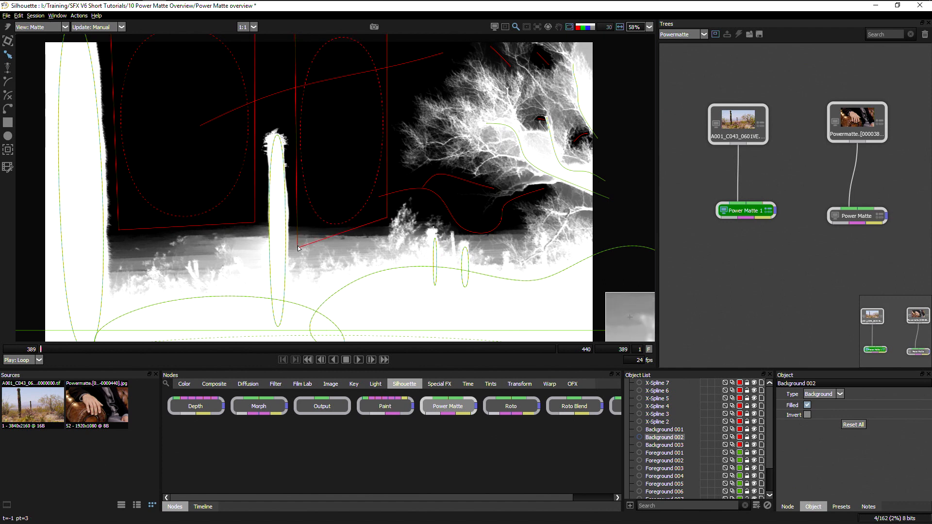
{"action": "left_click", "coordinate": [664, 445]}
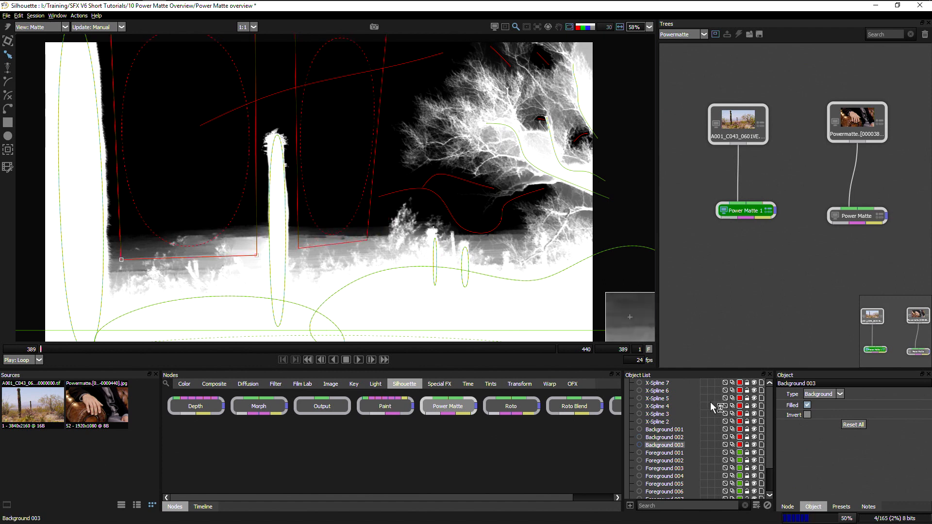
{"action": "left_click", "coordinate": [656, 422]}
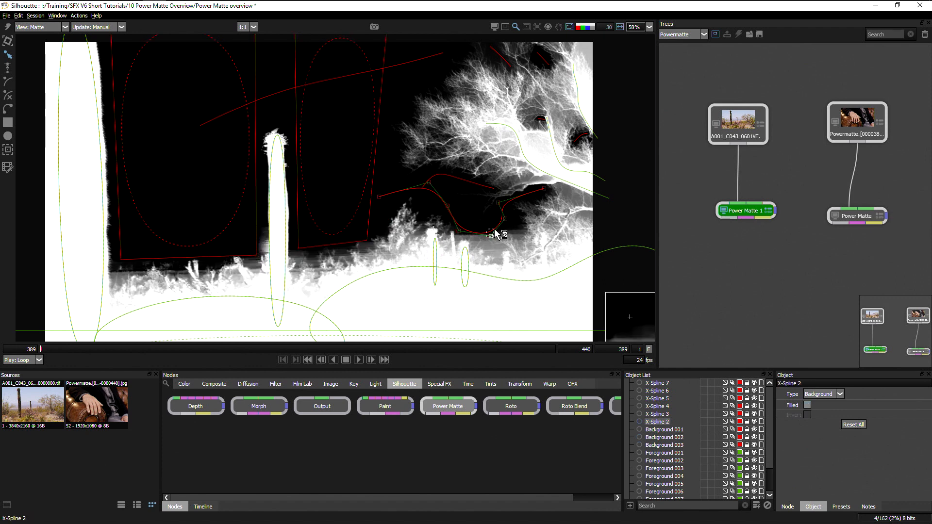
{"action": "left_click", "coordinate": [664, 444]}
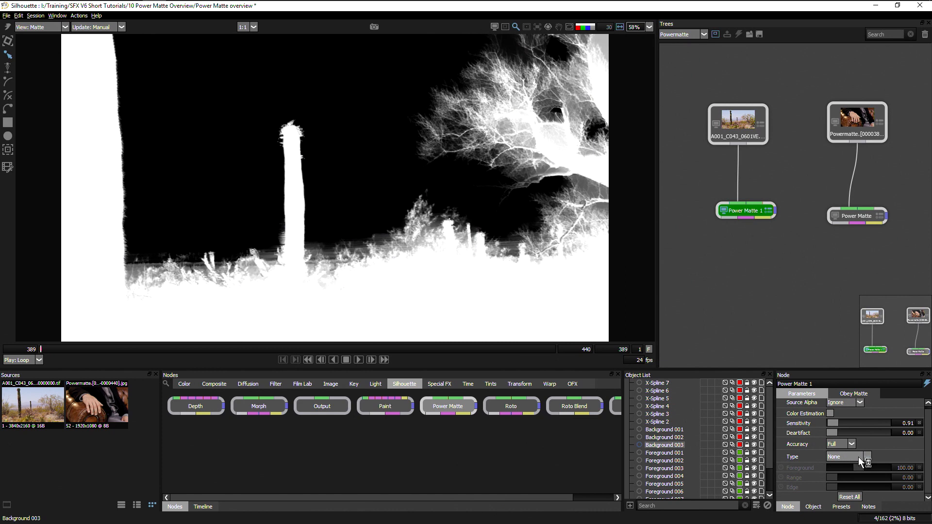
{"action": "left_click", "coordinate": [846, 456]}
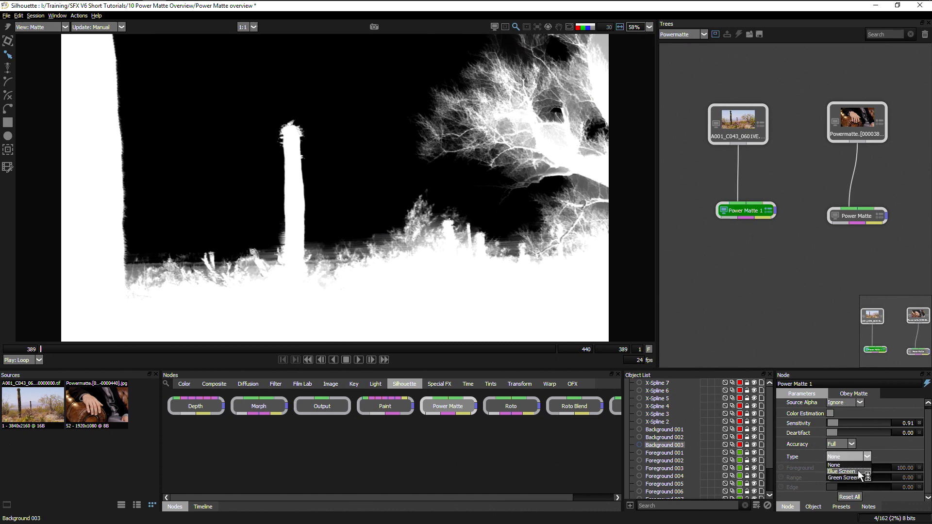
{"action": "left_click", "coordinate": [834, 464]}
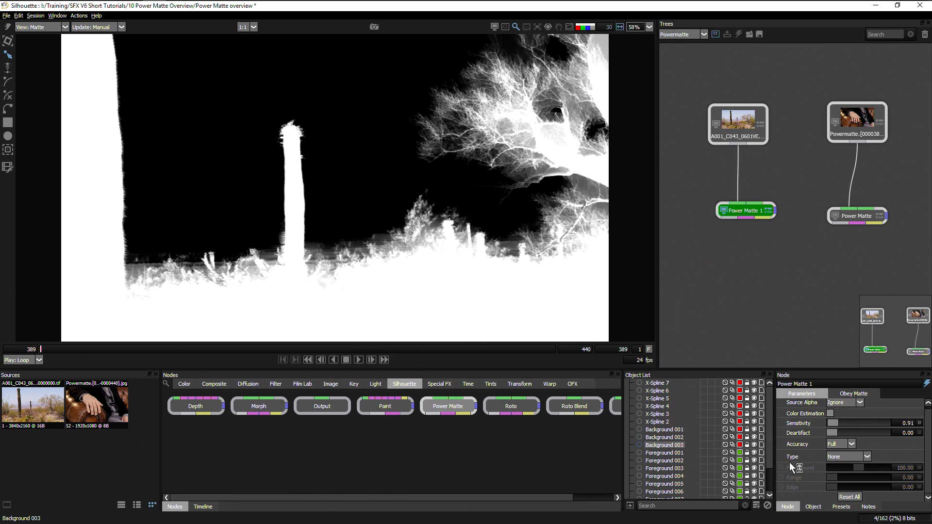
Add a black Color node as Power Matte 1's background, view Composite, and enable Color Estimation.
{"action": "left_click", "coordinate": [39, 27]}
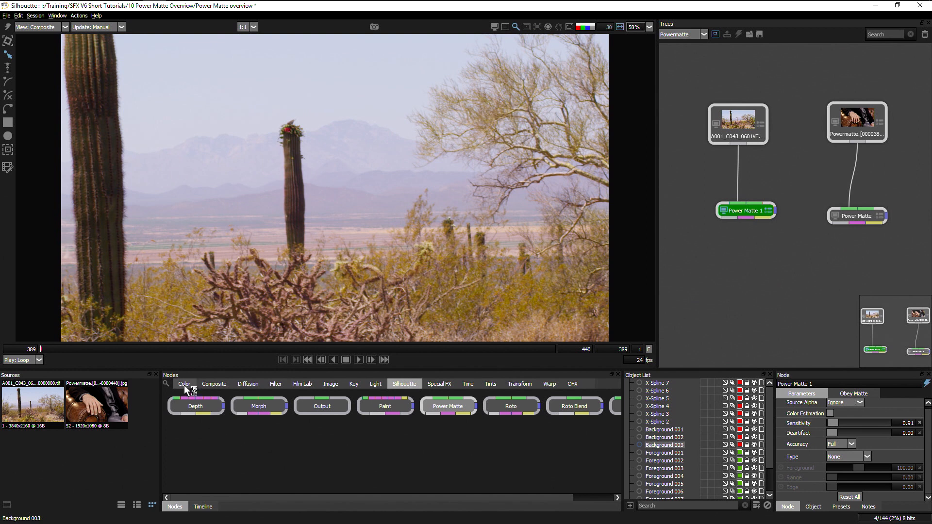
{"action": "left_click", "coordinate": [331, 383]}
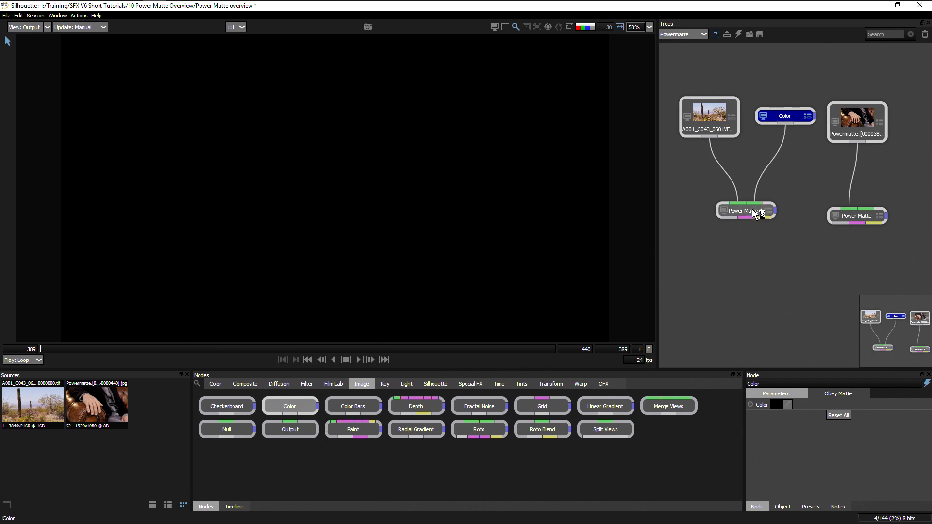
{"action": "left_click", "coordinate": [744, 210]}
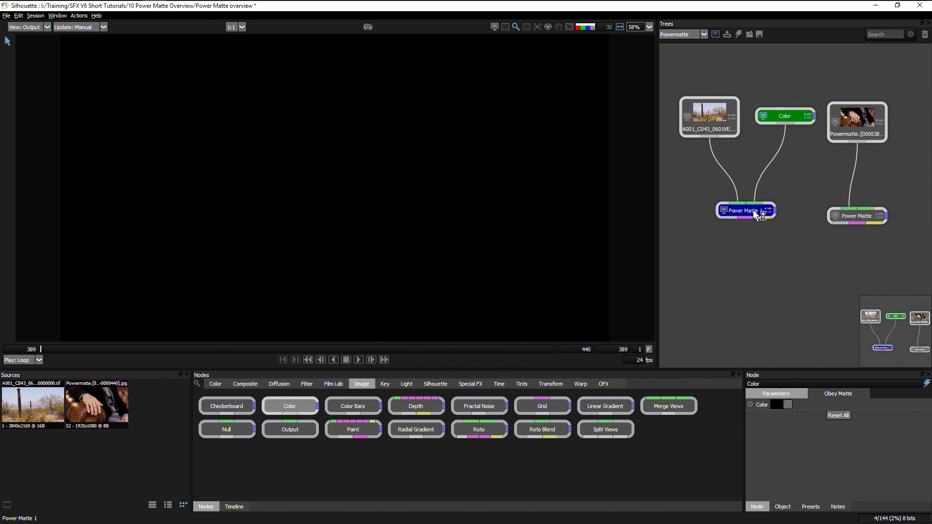
{"action": "double_click", "coordinate": [744, 210]}
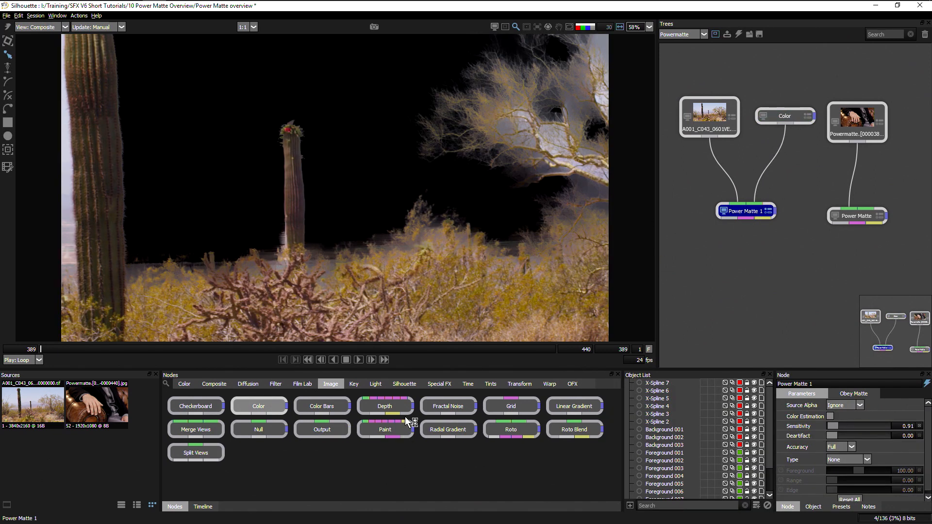
{"action": "left_click", "coordinate": [784, 116]}
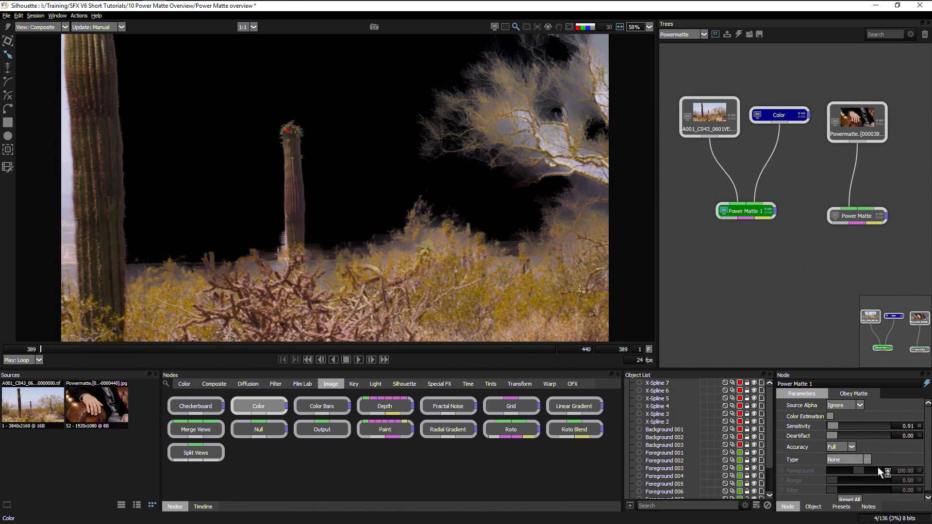
{"action": "left_click", "coordinate": [830, 416]}
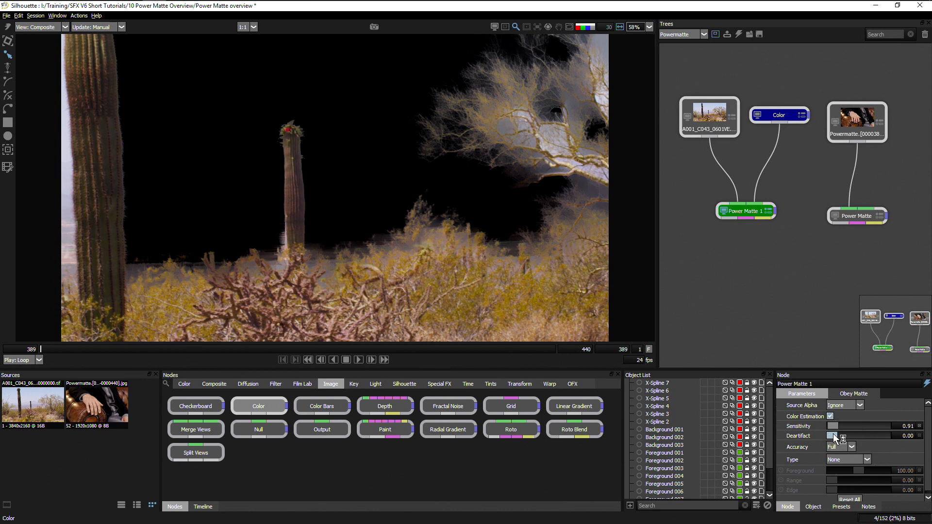
{"action": "mouse_move", "coordinate": [839, 433]}
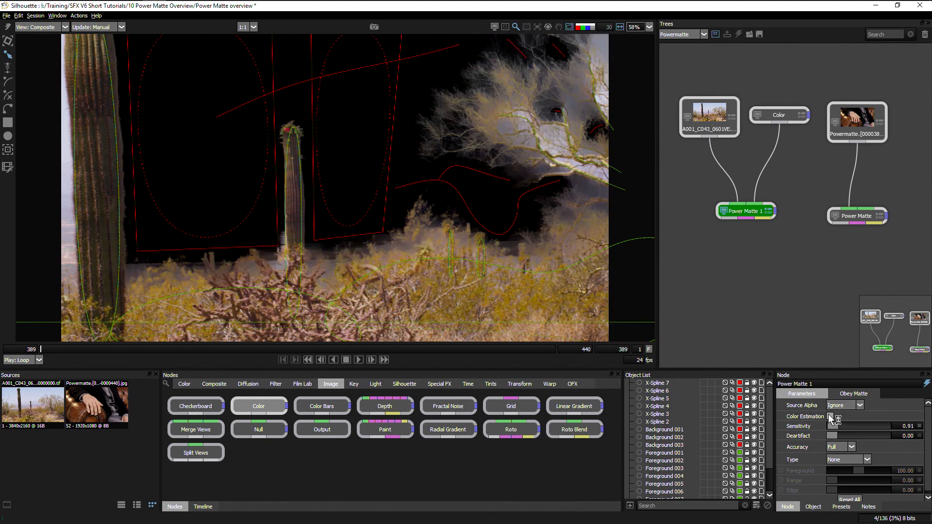
{"action": "left_click", "coordinate": [832, 416]}
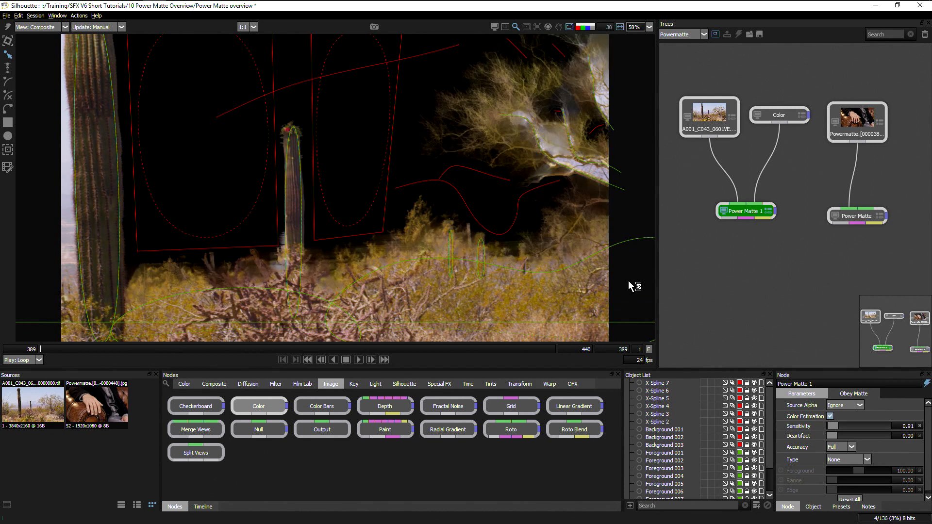
{"action": "mouse_move", "coordinate": [455, 215]}
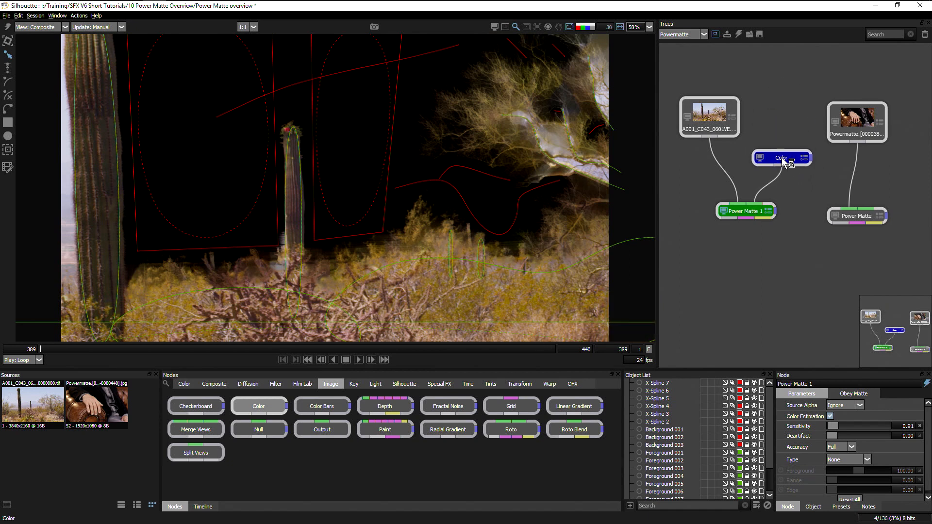
Replace the black Color node with a Color Correct feeding Power Matte 1, boosting saturation and shifting hue.
{"action": "key", "text": "Delete"}
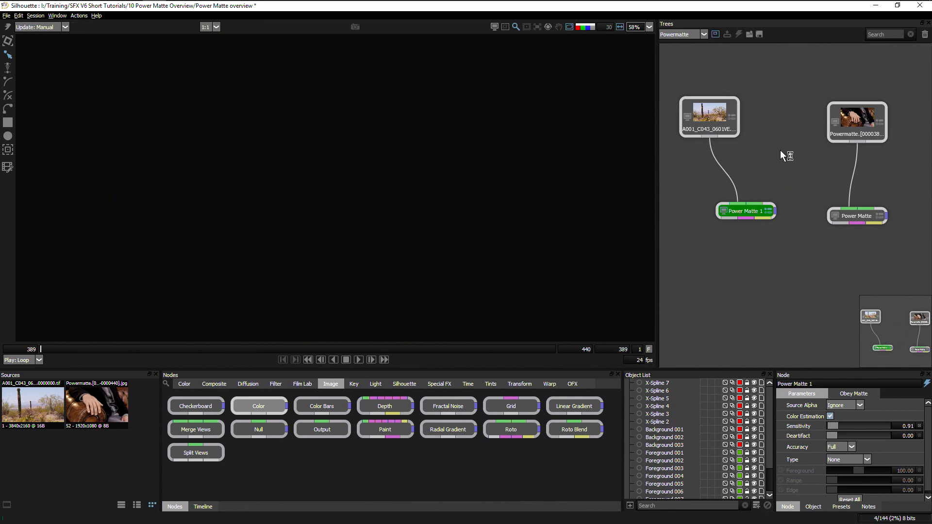
{"action": "mouse_move", "coordinate": [527, 344]}
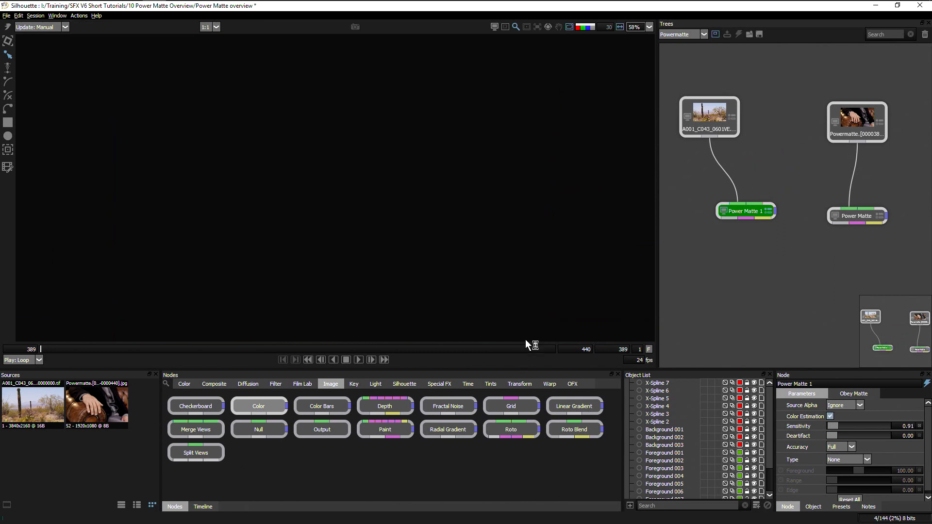
{"action": "left_click", "coordinate": [183, 383]}
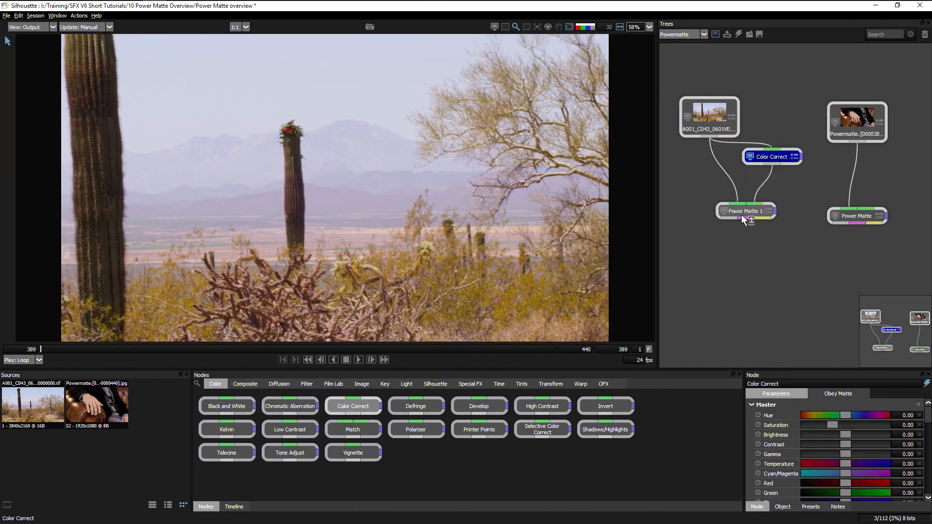
{"action": "left_click", "coordinate": [771, 156]}
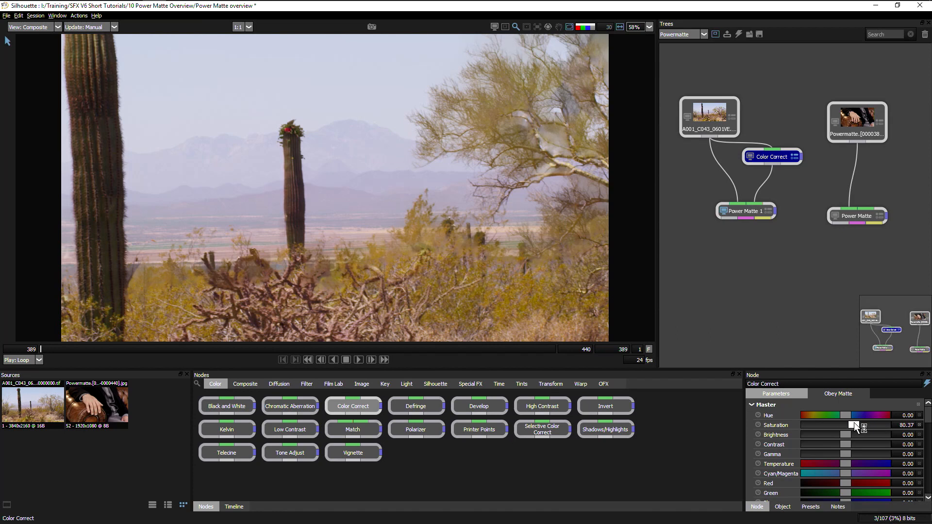
{"action": "left_click", "coordinate": [745, 211]}
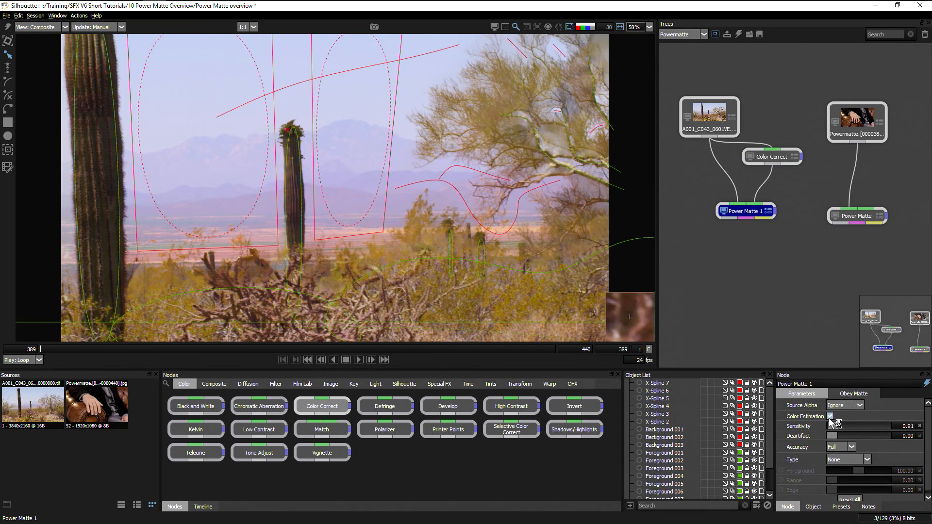
{"action": "left_click", "coordinate": [770, 156]}
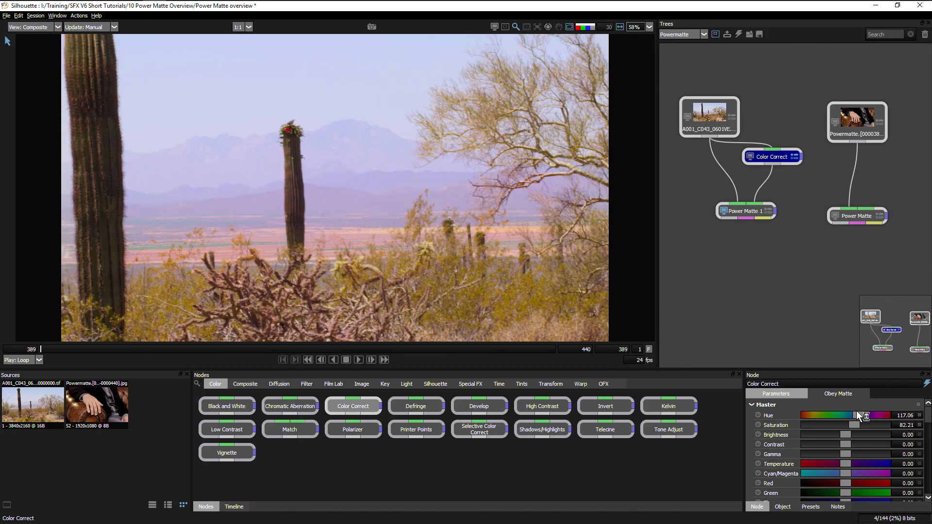
{"action": "left_click", "coordinate": [30, 27]}
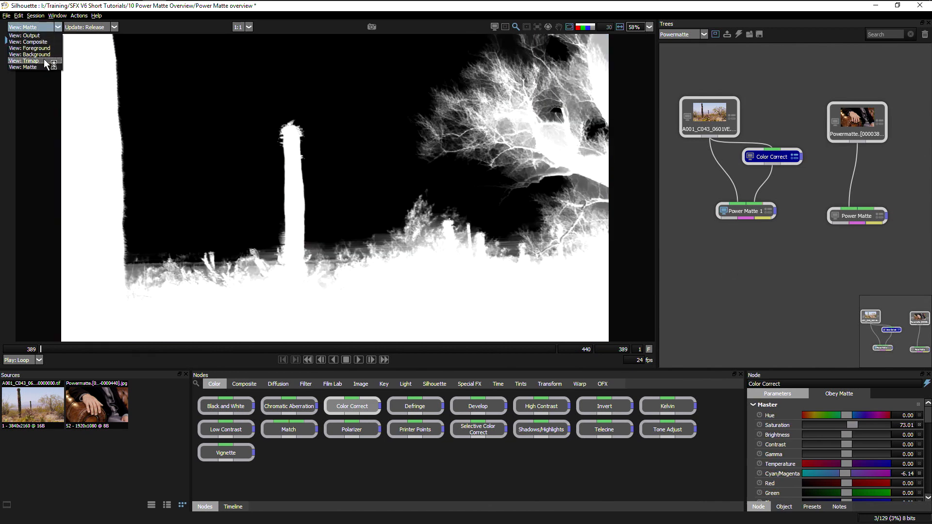
Cycle the viewer through Trimap, Composite and Trimap again, ending on the Matte view.
{"action": "left_click", "coordinate": [24, 60]}
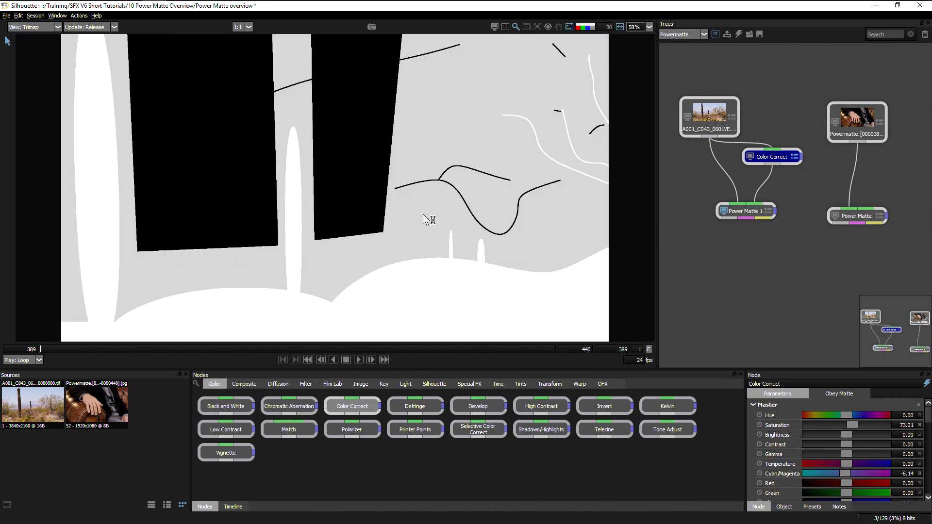
{"action": "mouse_move", "coordinate": [101, 103]}
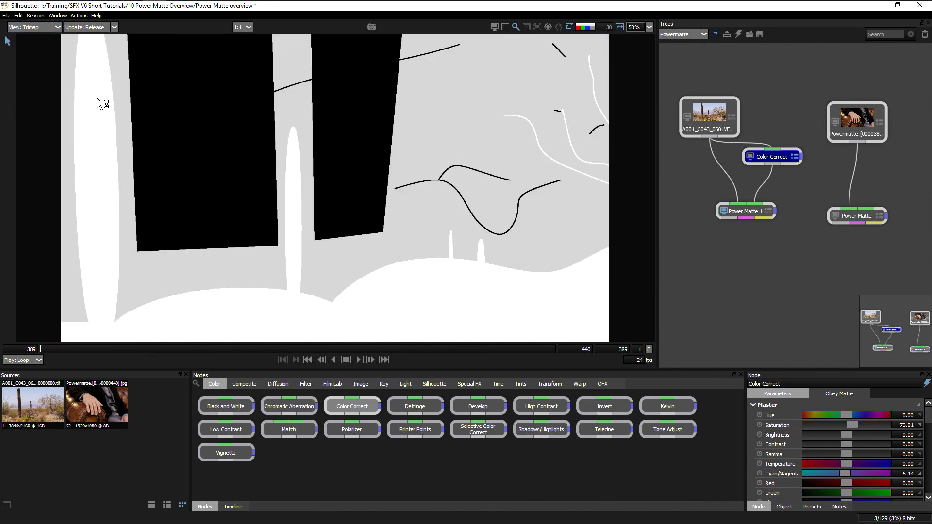
{"action": "left_click", "coordinate": [30, 27]}
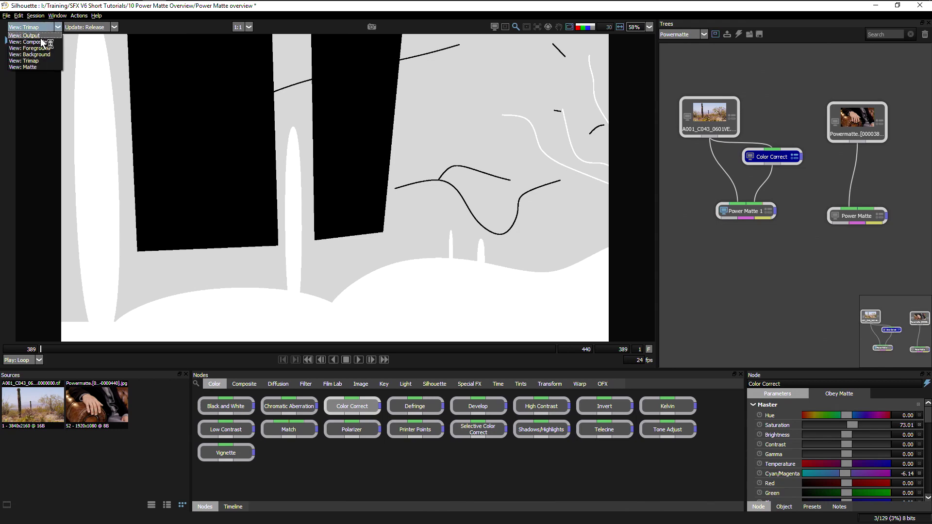
{"action": "left_click", "coordinate": [28, 41]}
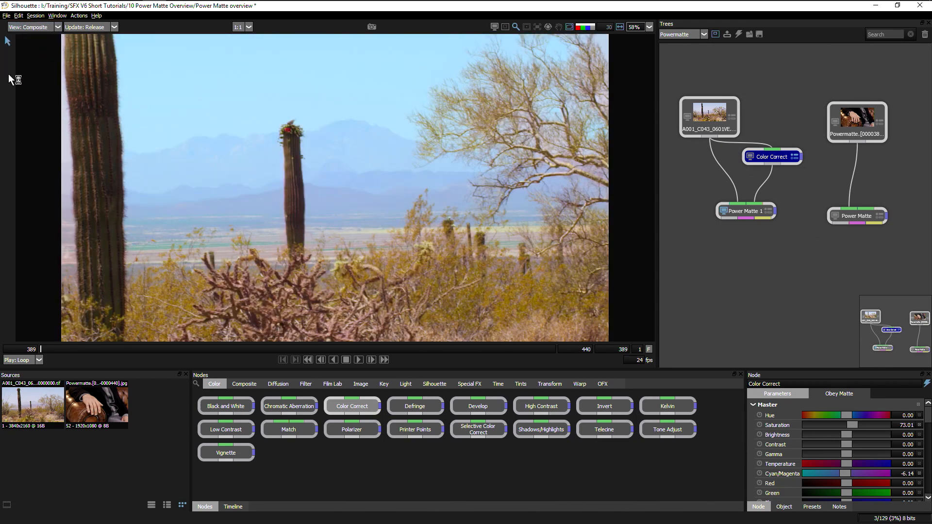
{"action": "left_click", "coordinate": [33, 27]}
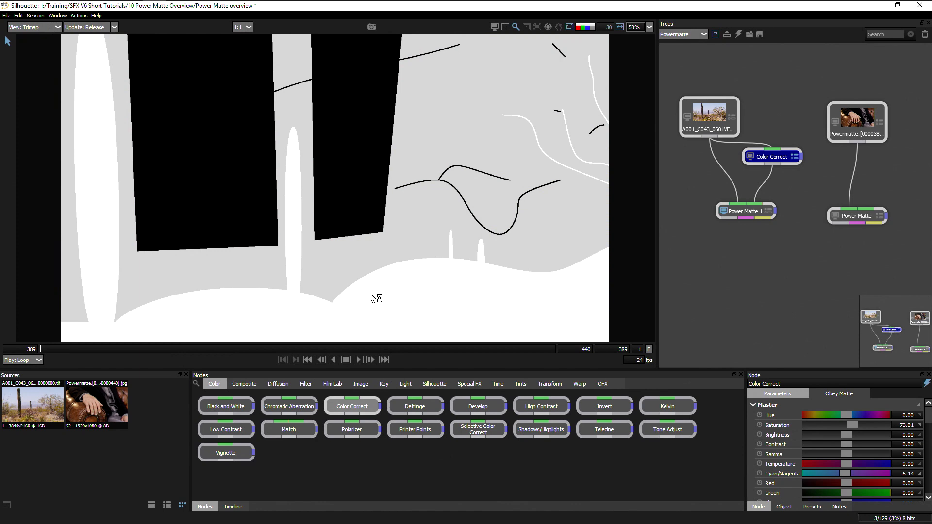
{"action": "mouse_move", "coordinate": [119, 336]}
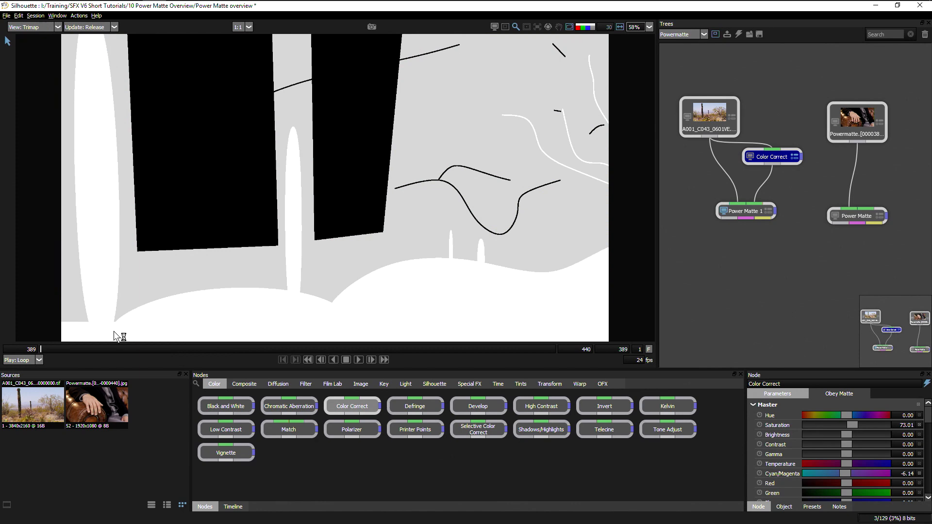
{"action": "mouse_move", "coordinate": [375, 148]}
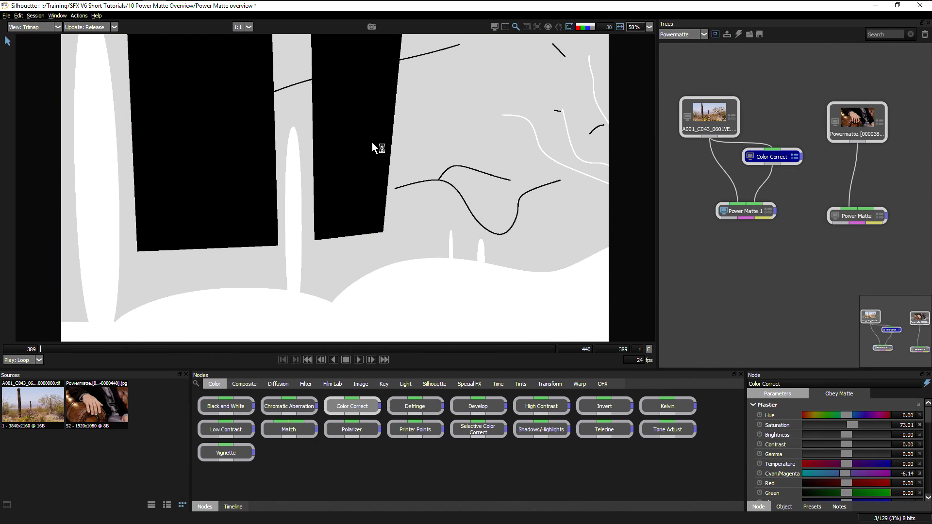
{"action": "left_click", "coordinate": [32, 27]}
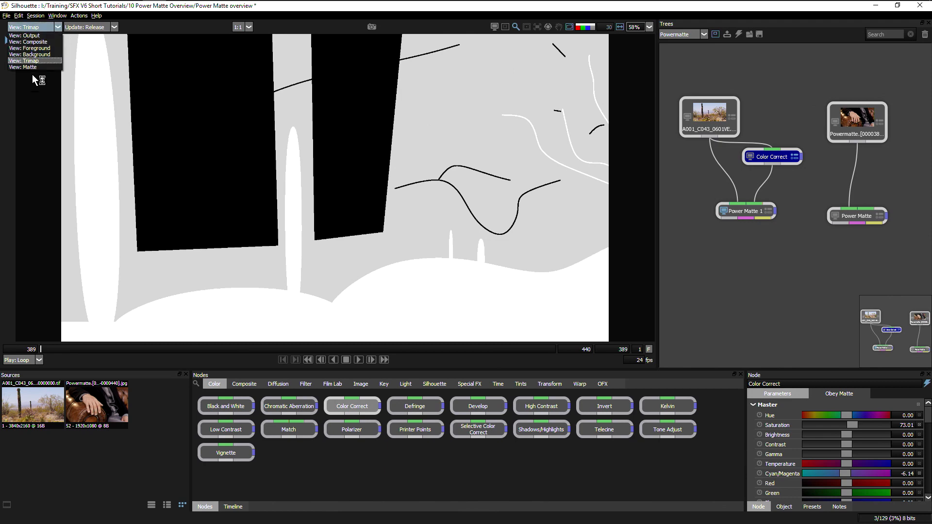
{"action": "left_click", "coordinate": [27, 66]}
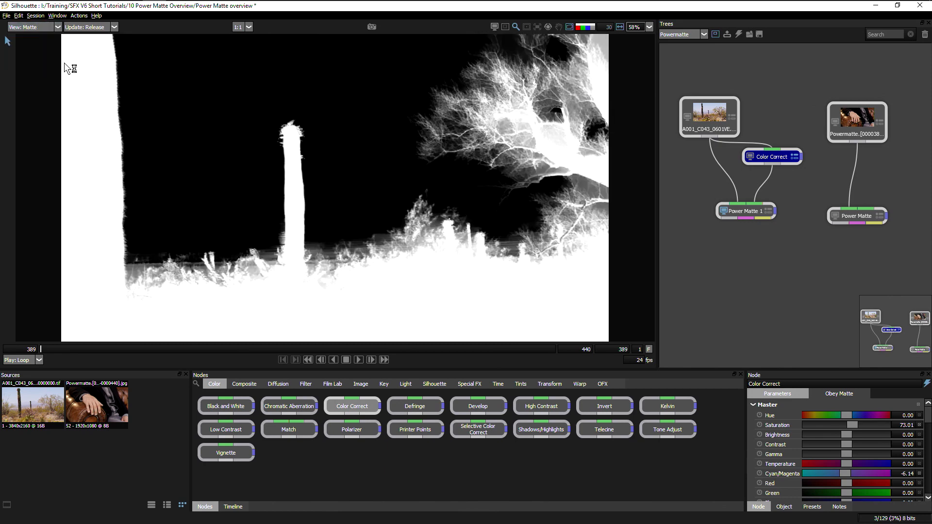